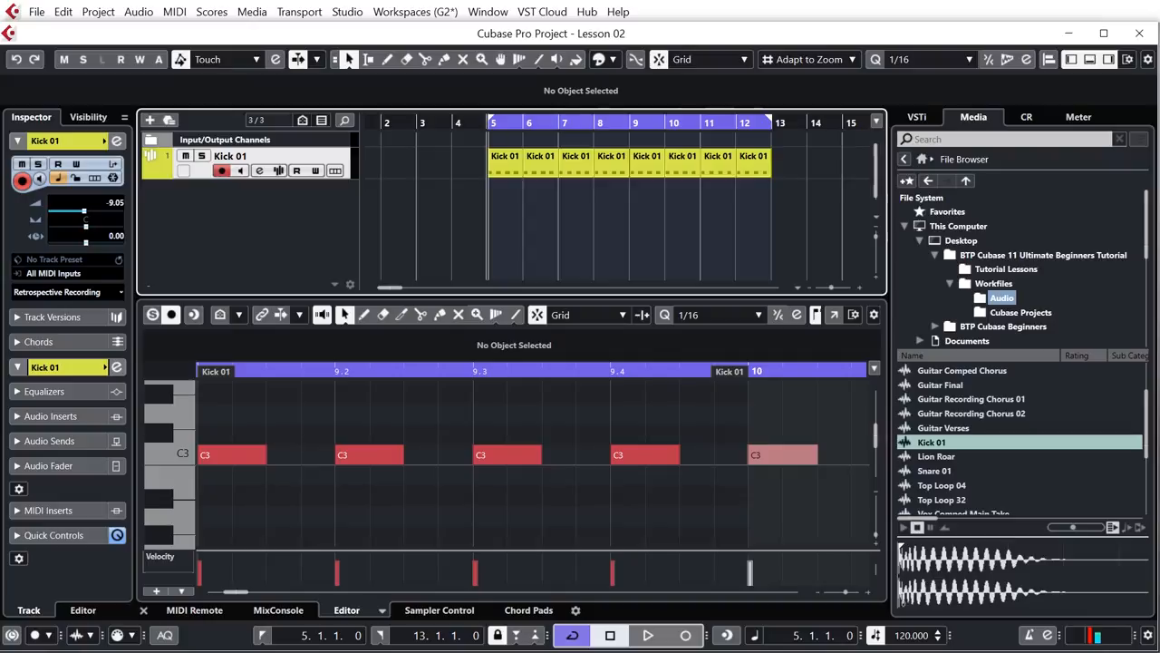
pyautogui.moveTo(1033, 406)
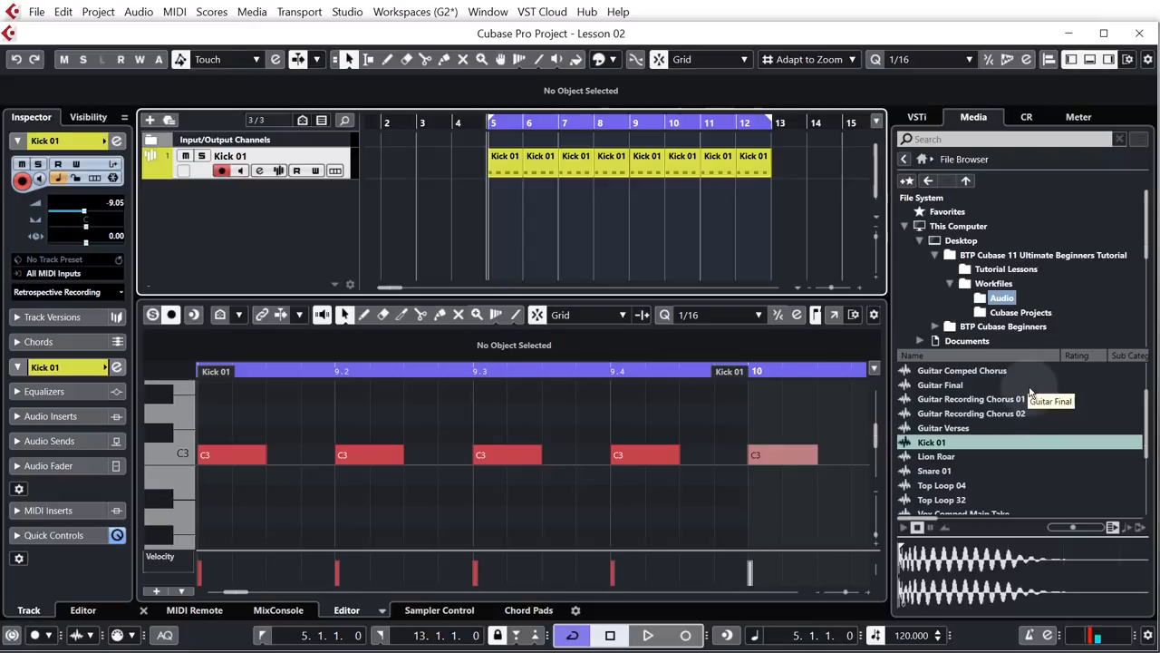
pyautogui.moveTo(988, 348)
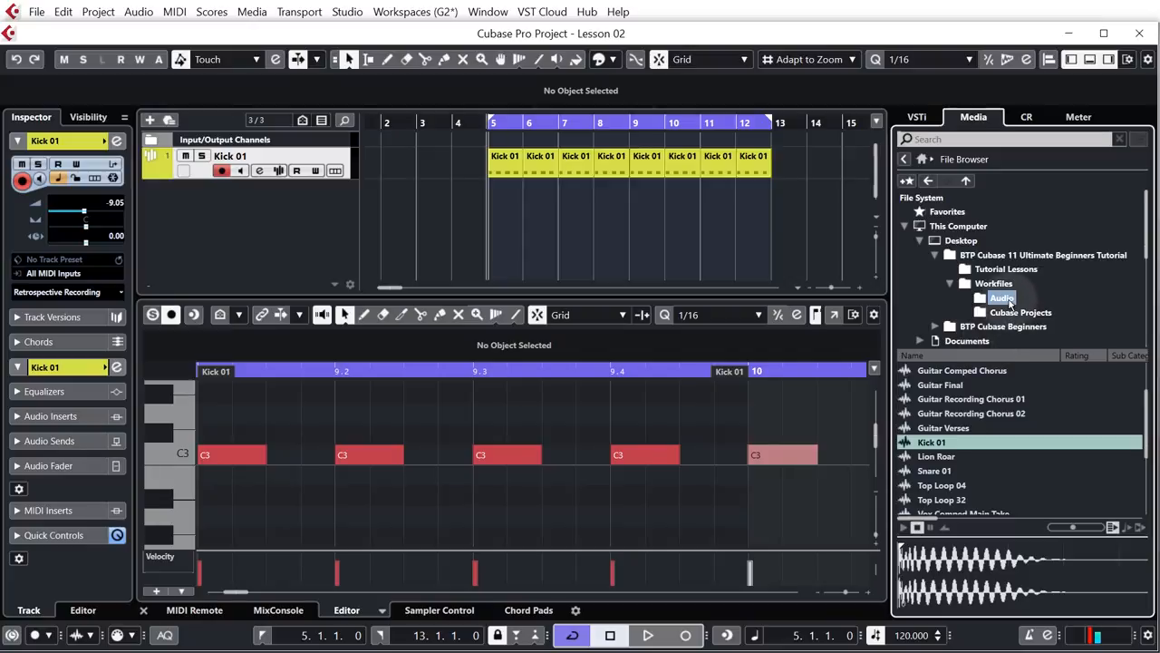
pyautogui.moveTo(1019, 375)
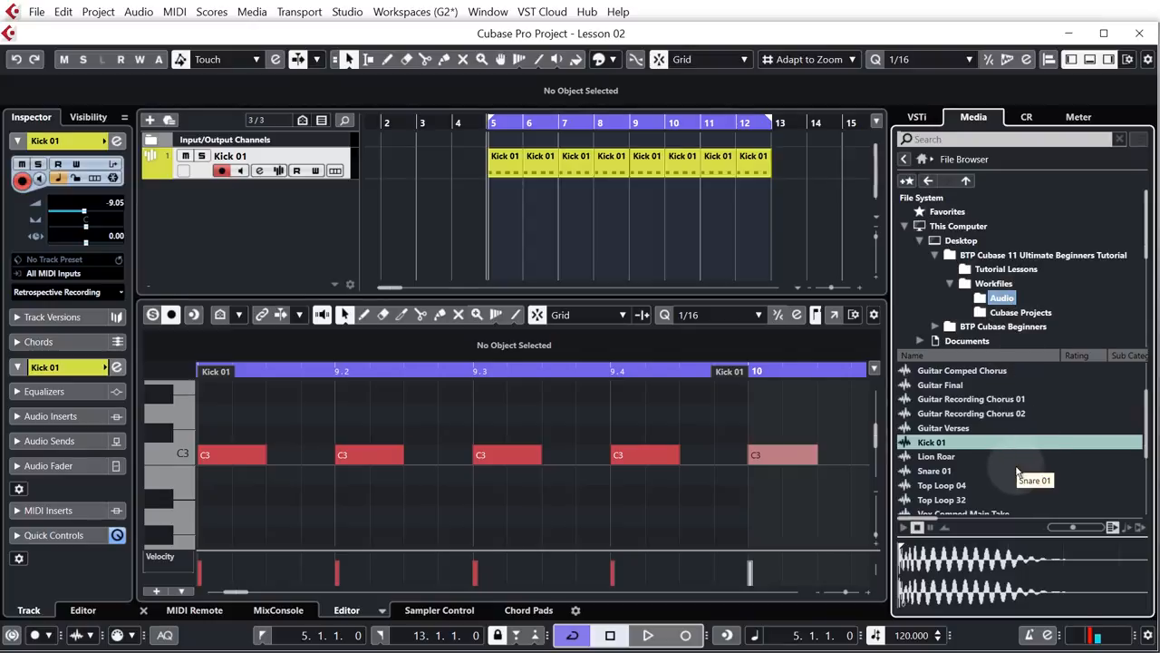
# Step: Locate and select the BTP-HT1-Pluck-05-C sample in the Media browser
pyautogui.scroll(-3)
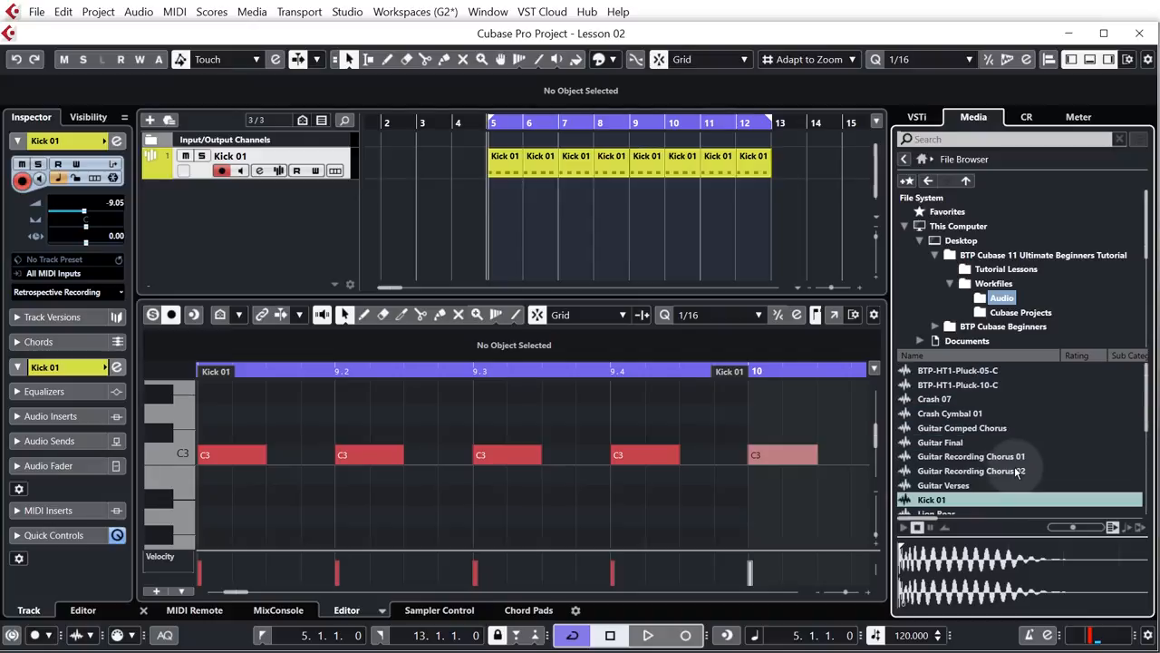
pyautogui.click(957, 370)
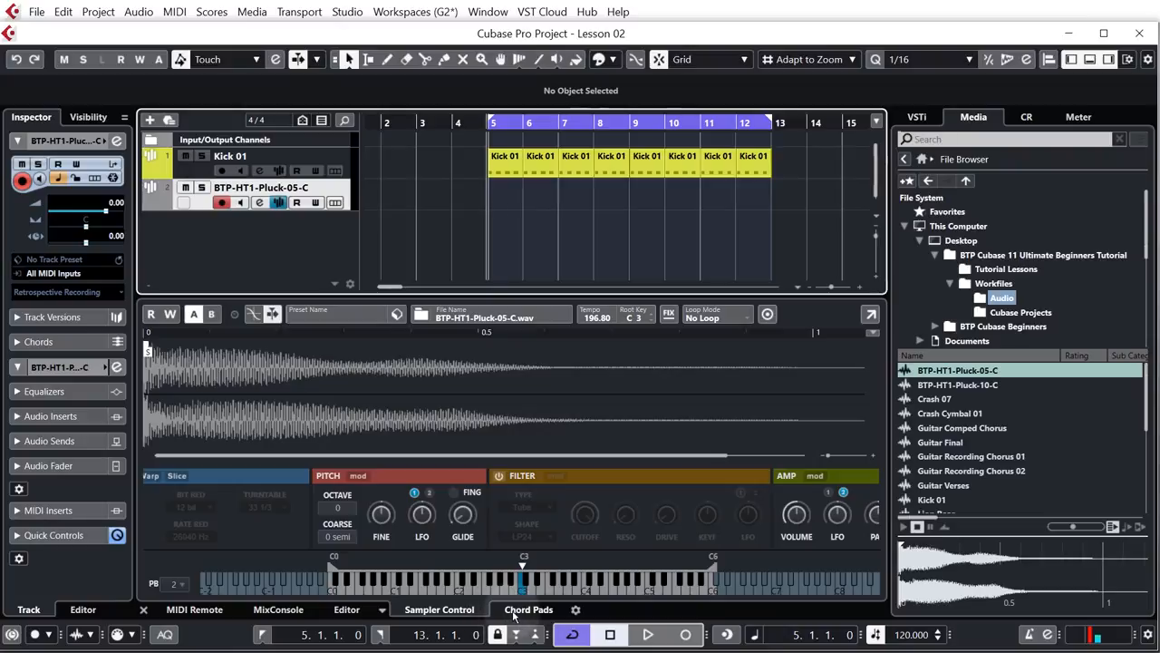
# Step: Show the Chord Pads for the pluck track and audition the C chord
pyautogui.click(529, 609)
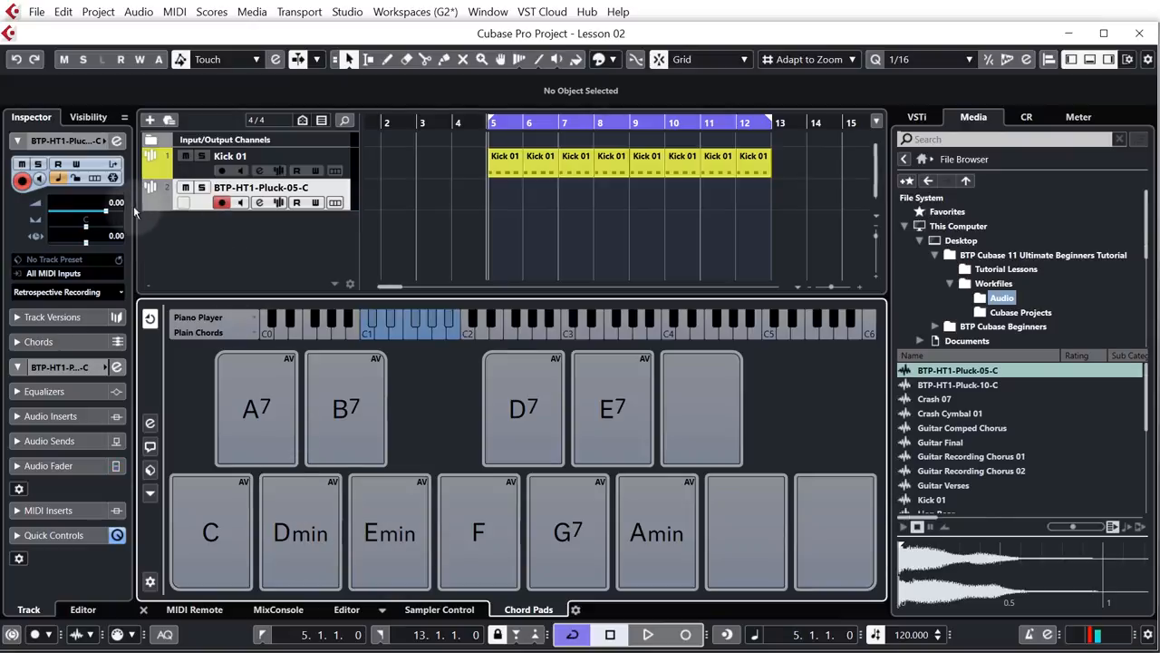
pyautogui.moveTo(100, 208); pyautogui.dragTo(100, 217)
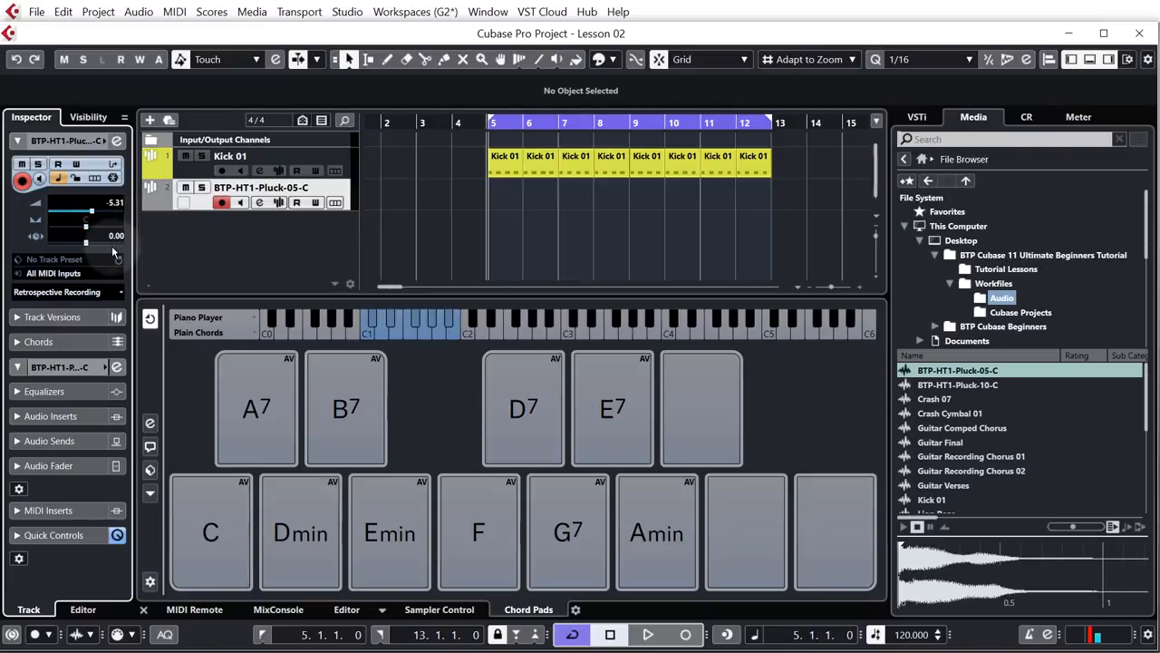
pyautogui.moveTo(90, 210); pyautogui.dragTo(90, 218)
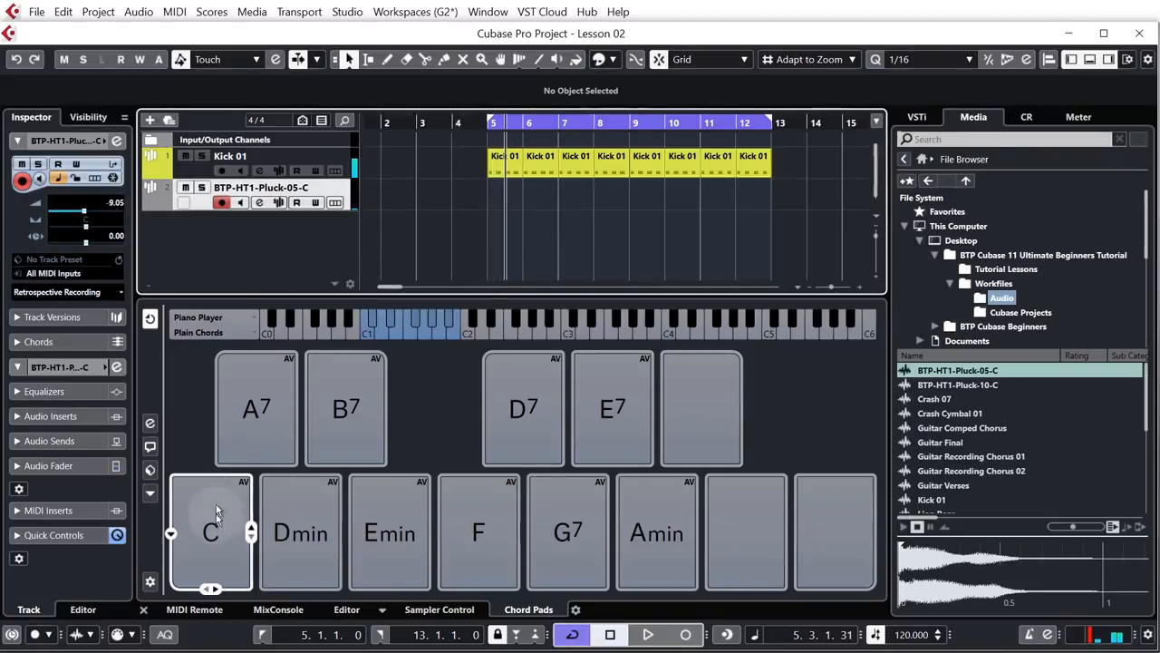
pyautogui.click(388, 533)
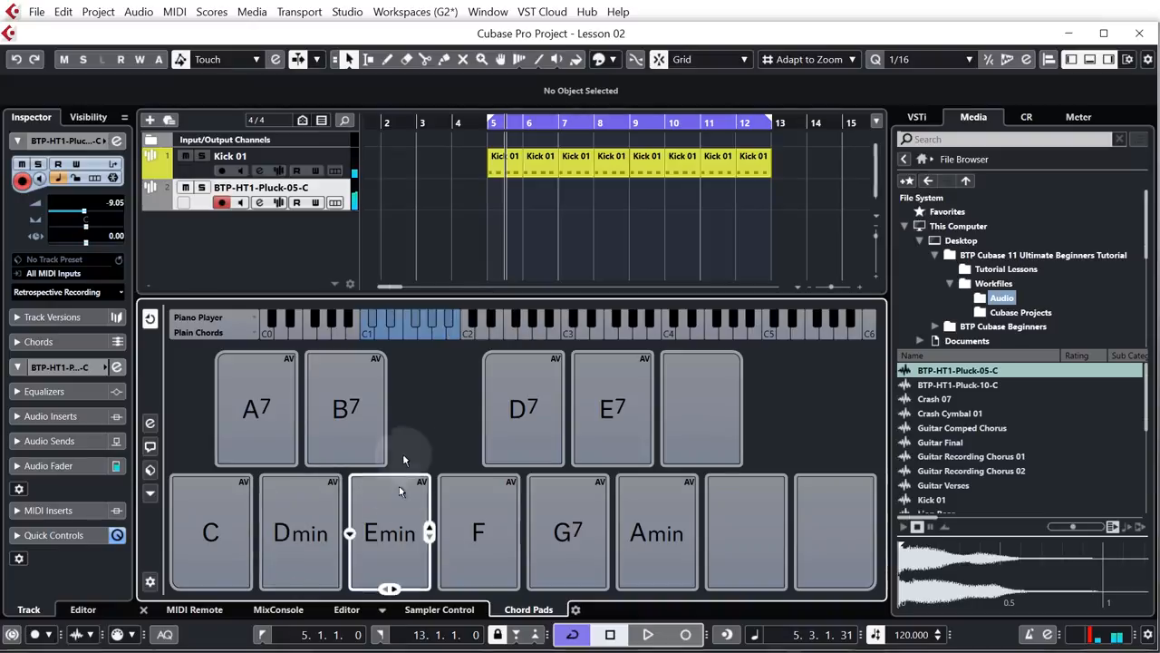
# Step: Audition Emin, raise the sample's fine tune a few cents in Sampler Control, then return to Chord Pads
pyautogui.click(301, 533)
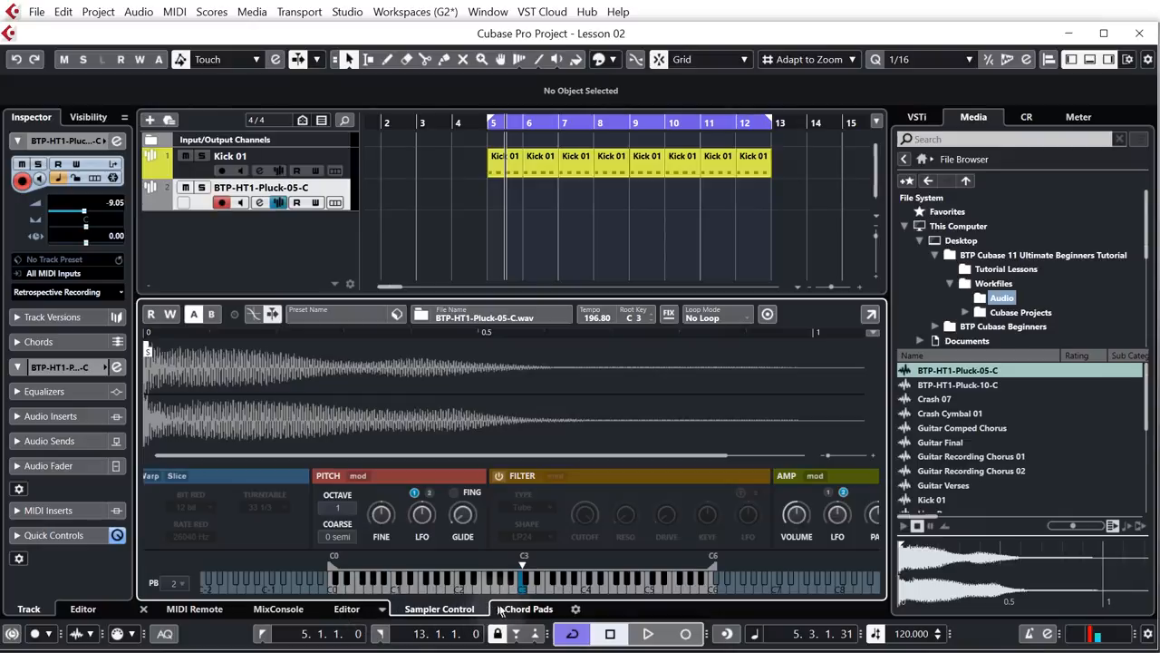
pyautogui.click(529, 609)
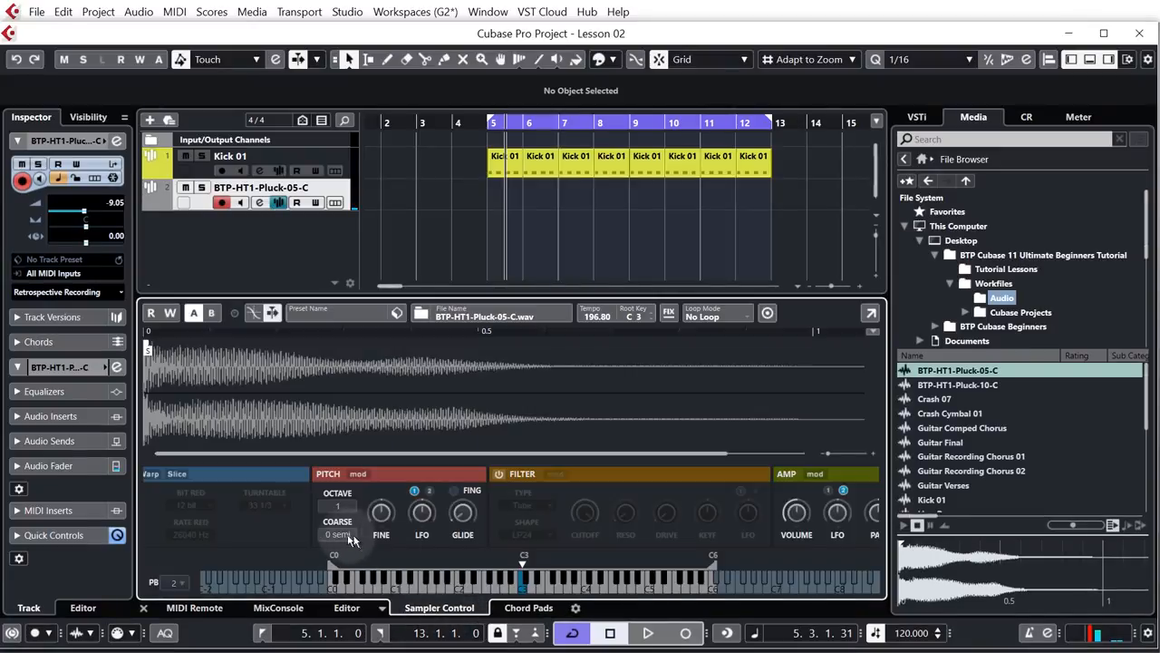
pyautogui.moveTo(343, 533)
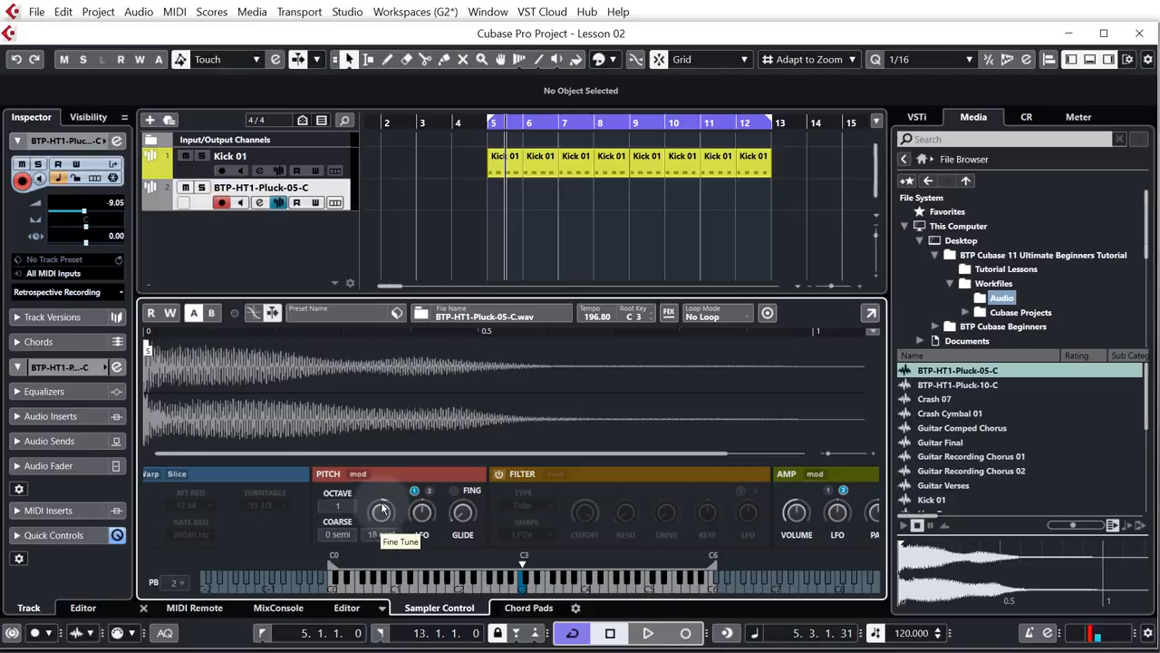
pyautogui.moveTo(381, 508); pyautogui.dragTo(381, 480)
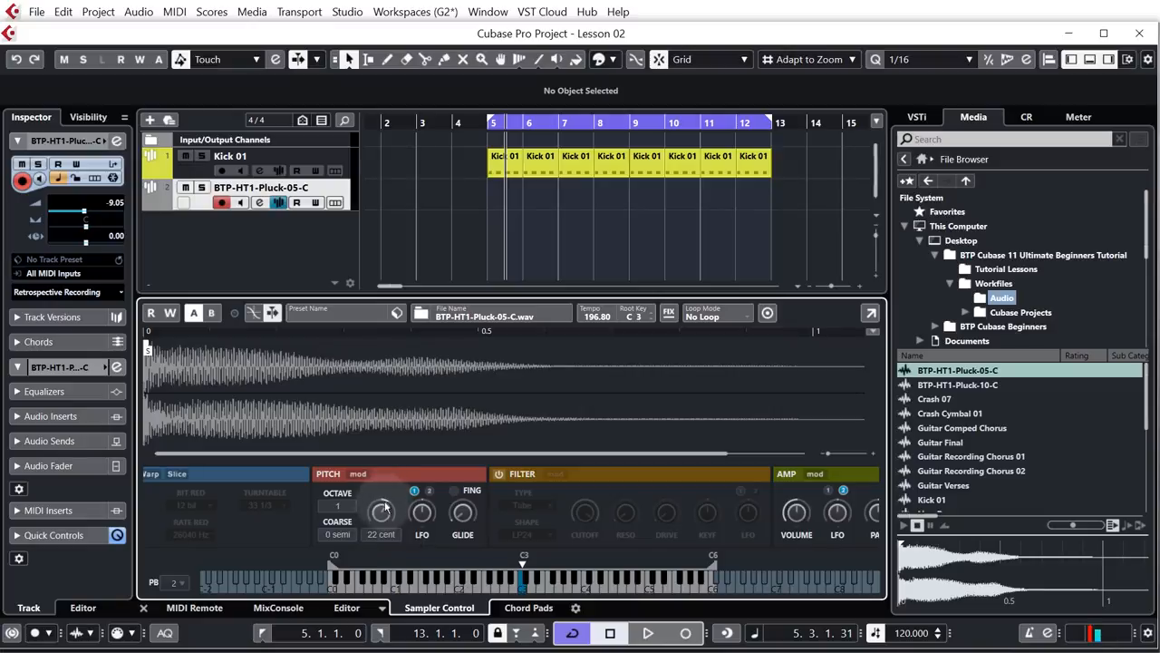
pyautogui.moveTo(381, 509)
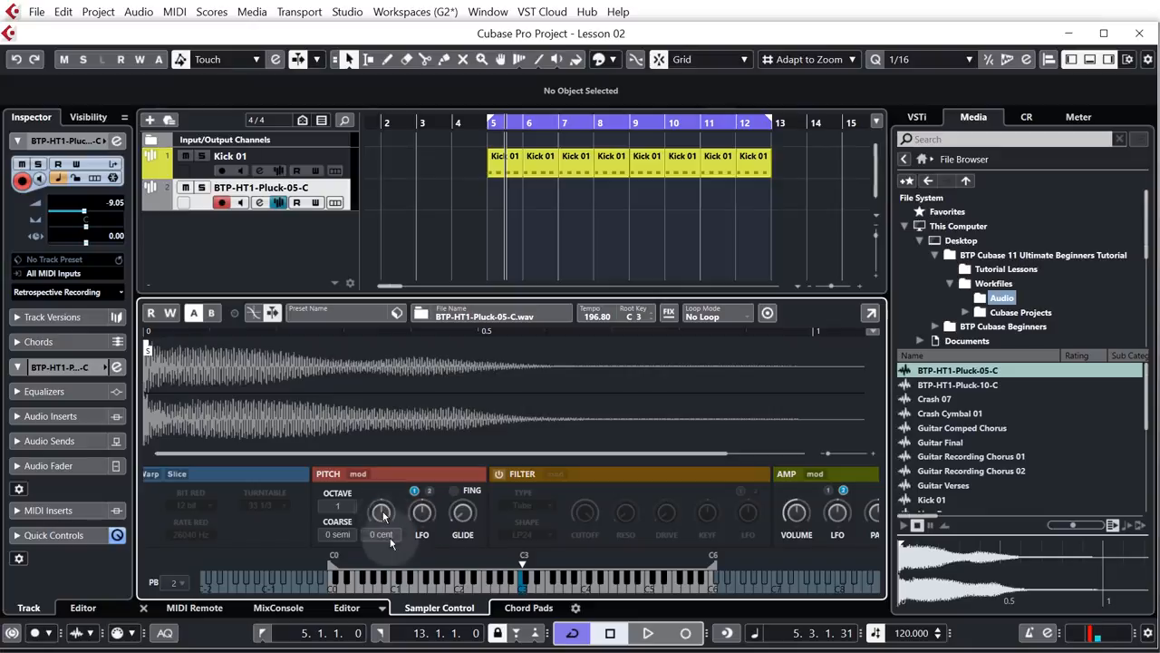
pyautogui.click(530, 608)
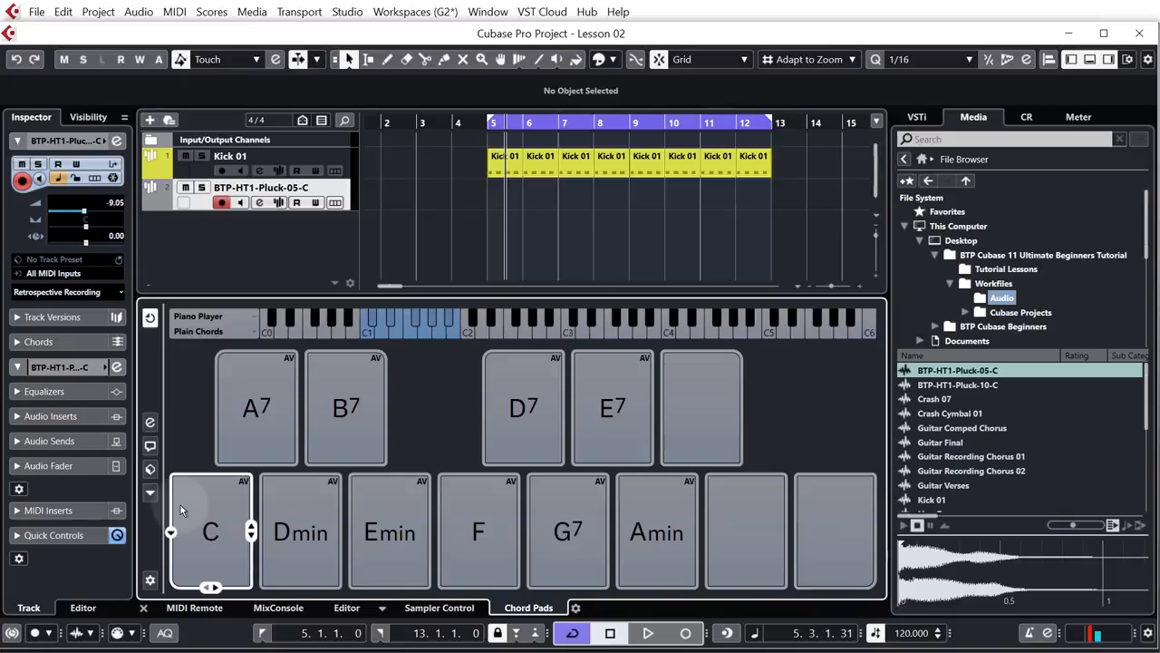
pyautogui.click(149, 470)
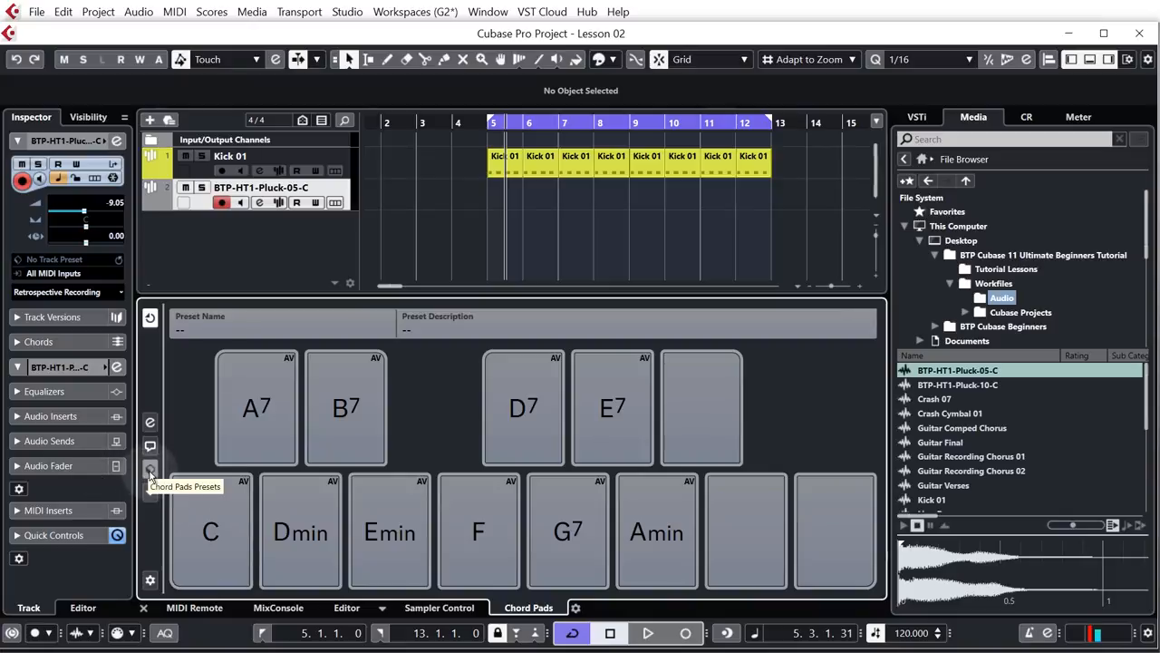
pyautogui.click(149, 471)
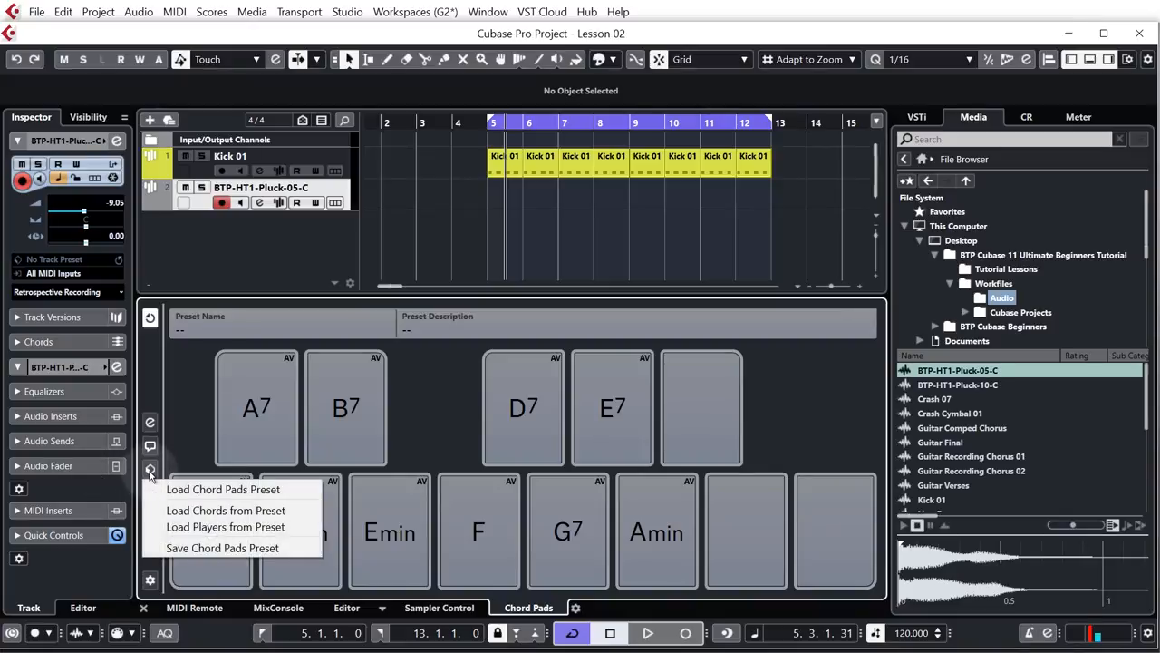
pyautogui.moveTo(224, 490)
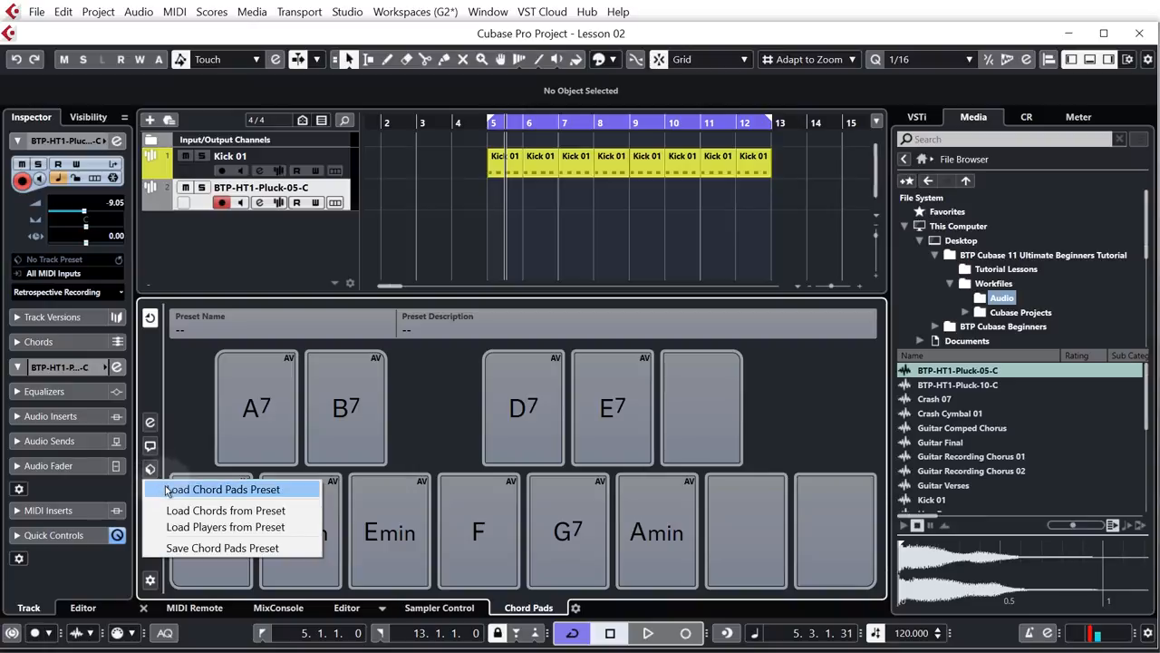
pyautogui.click(221, 490)
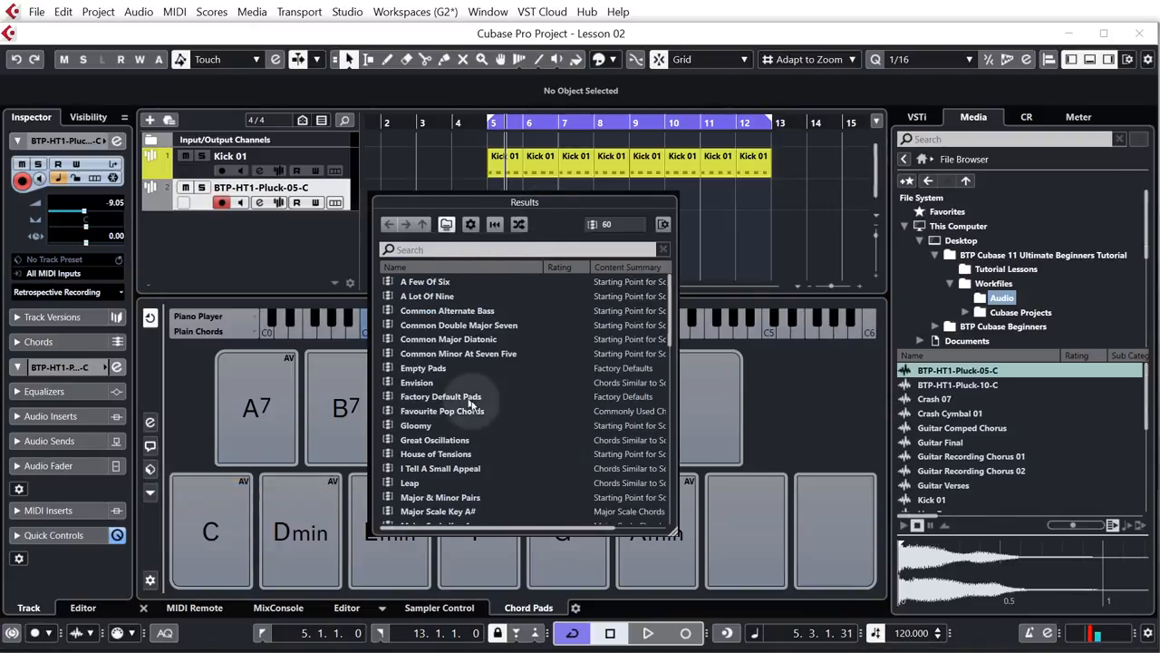
pyautogui.scroll(-3)
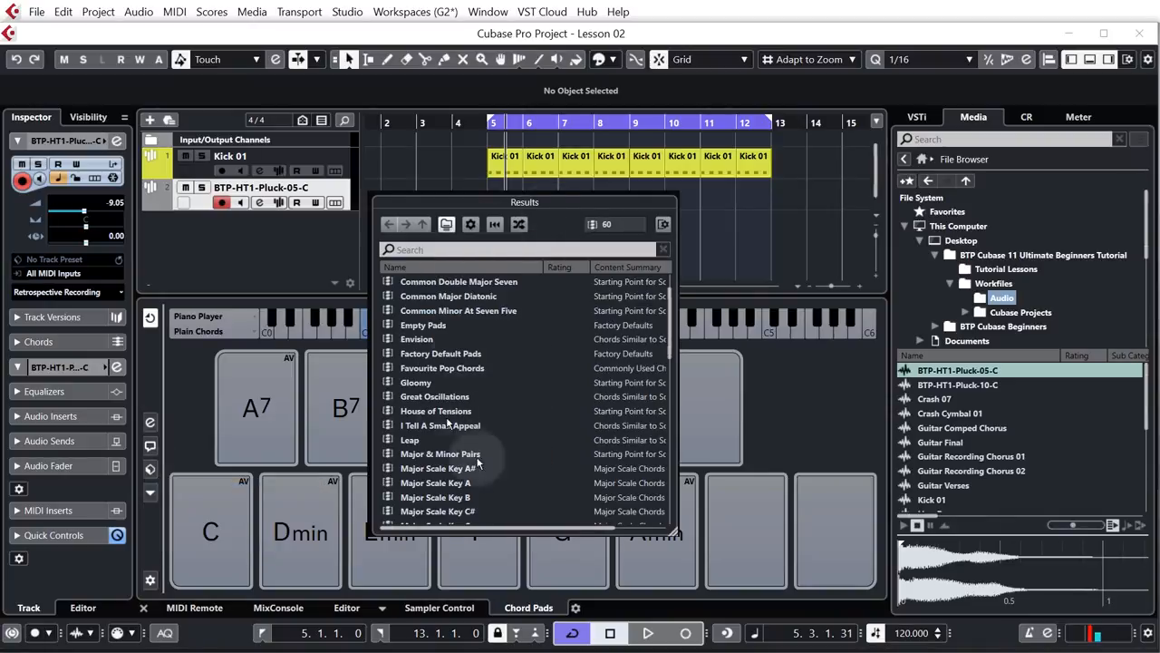
pyautogui.scroll(-3)
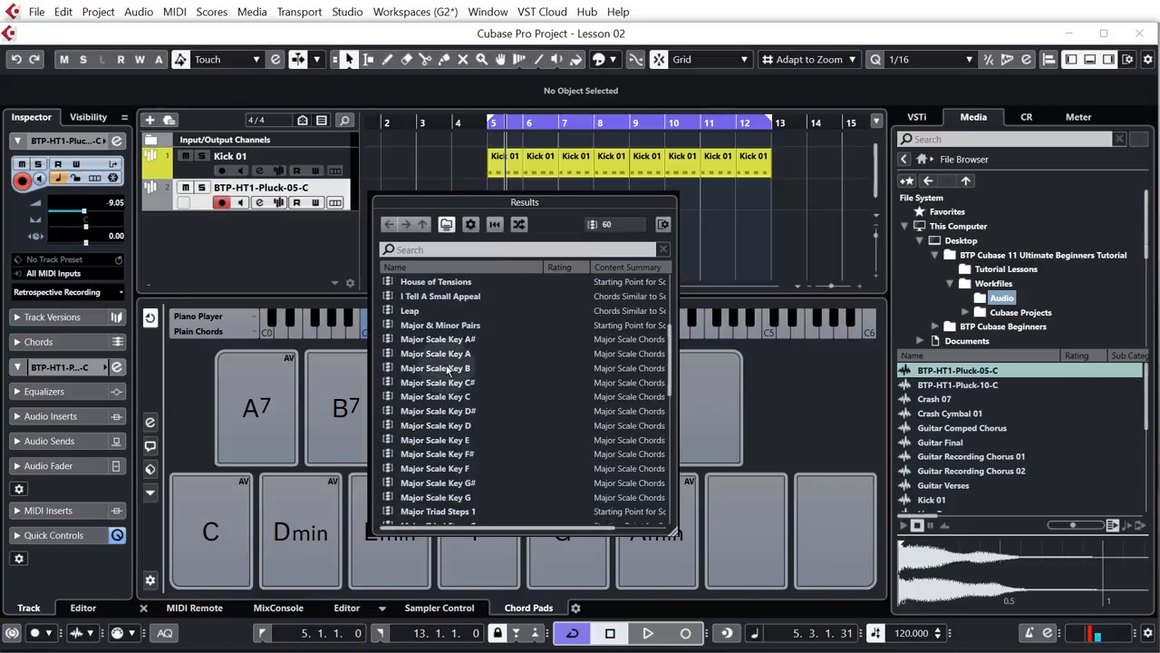
pyautogui.scroll(-3)
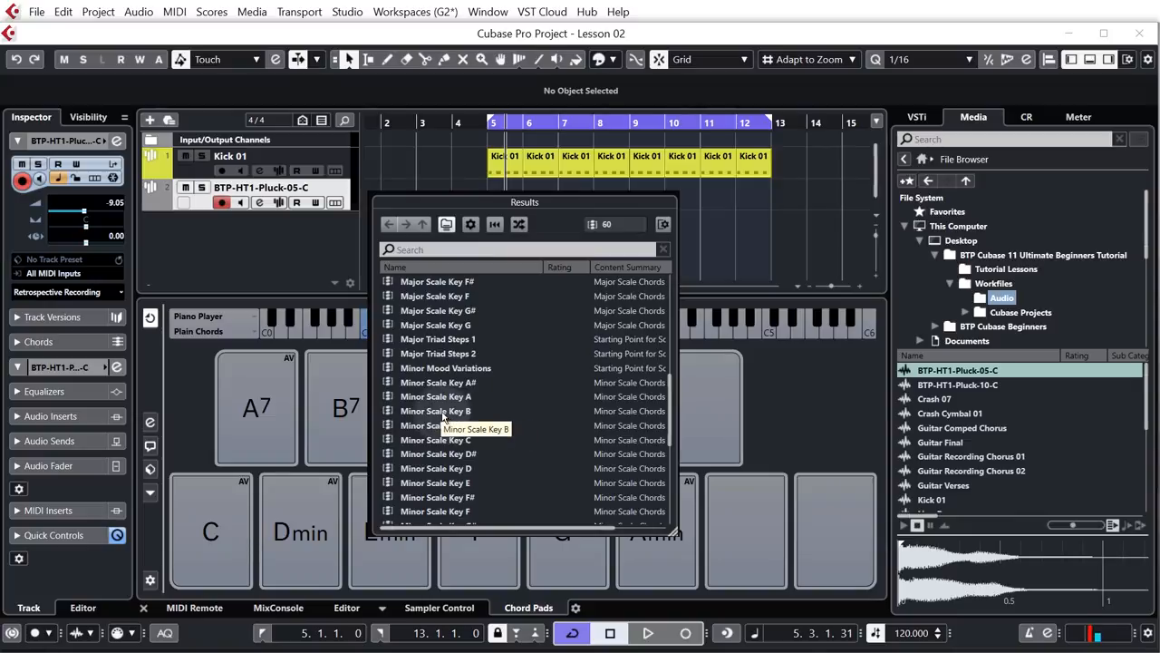
pyautogui.click(435, 410)
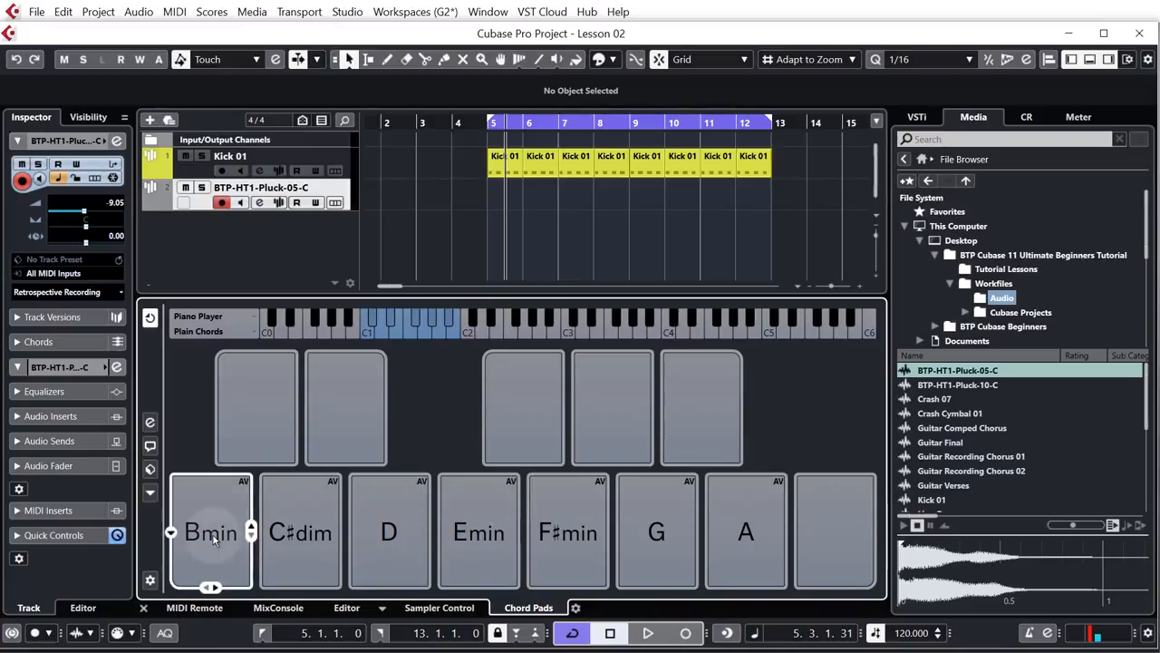
pyautogui.click(299, 531)
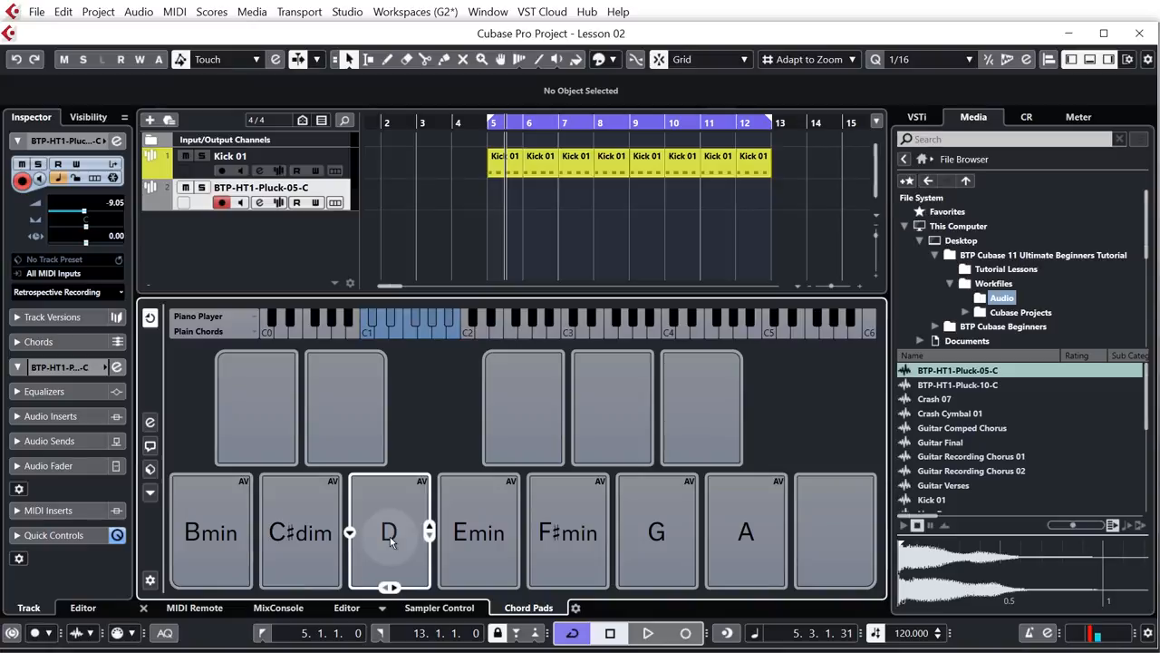
pyautogui.click(210, 533)
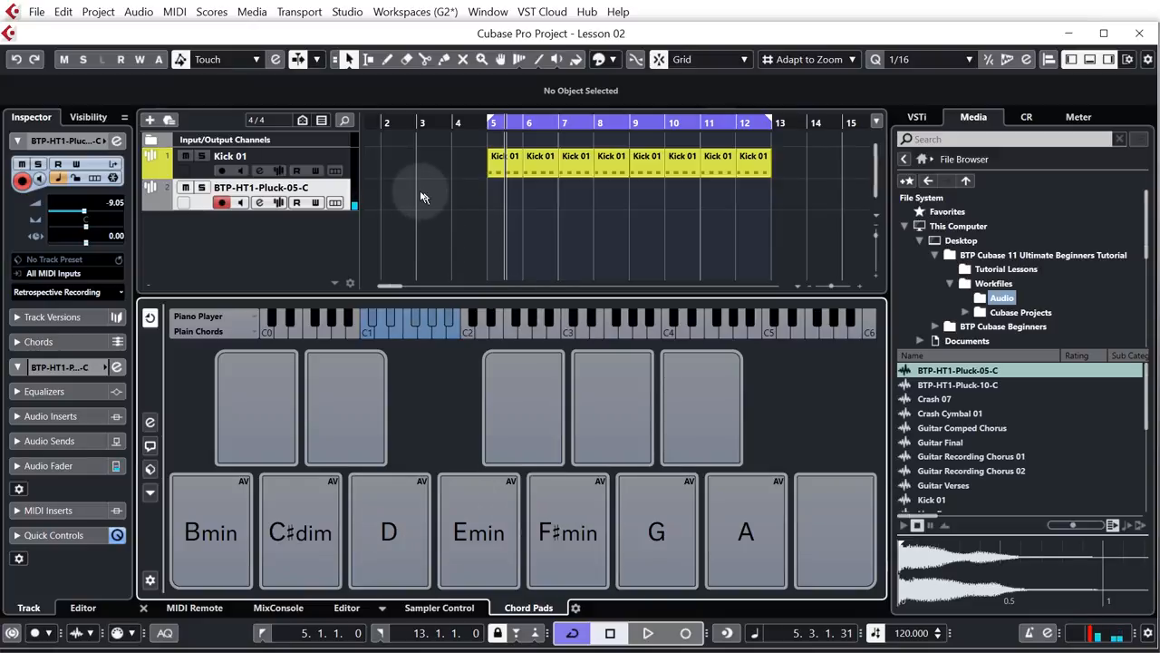
pyautogui.click(479, 533)
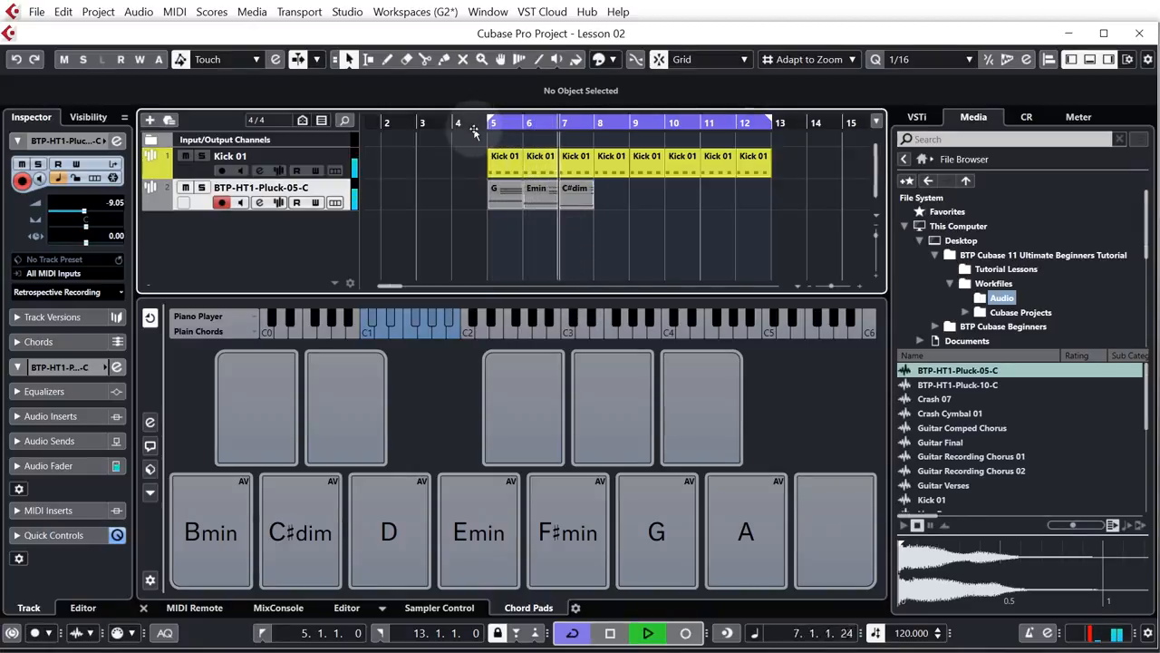
pyautogui.click(647, 632)
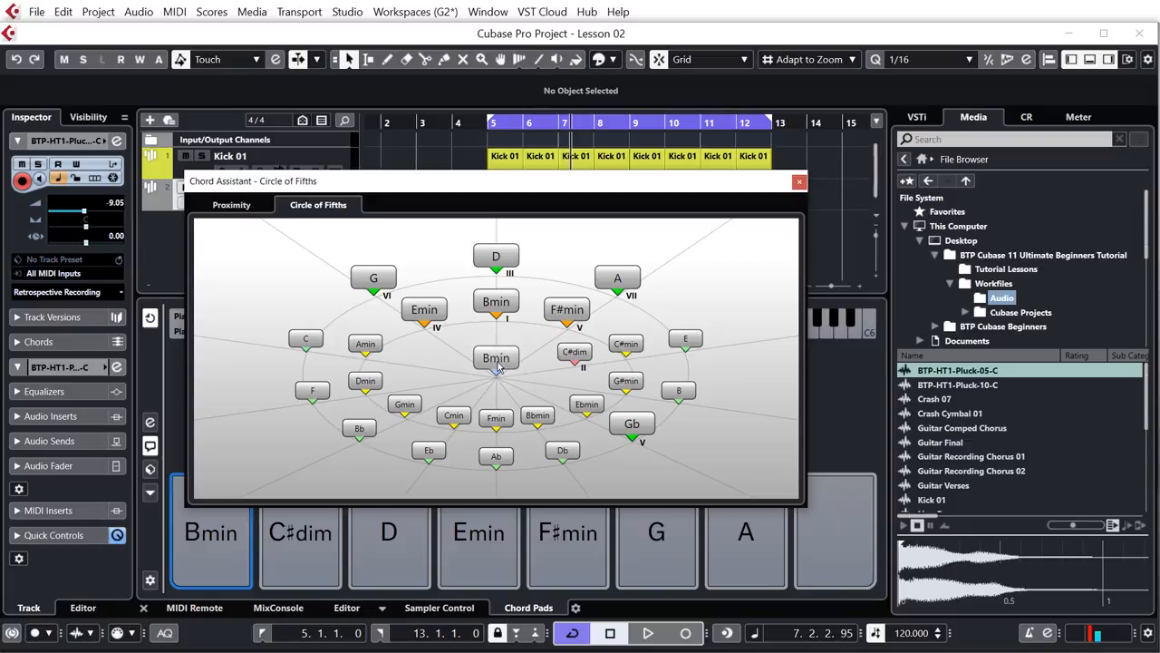
pyautogui.moveTo(486, 453)
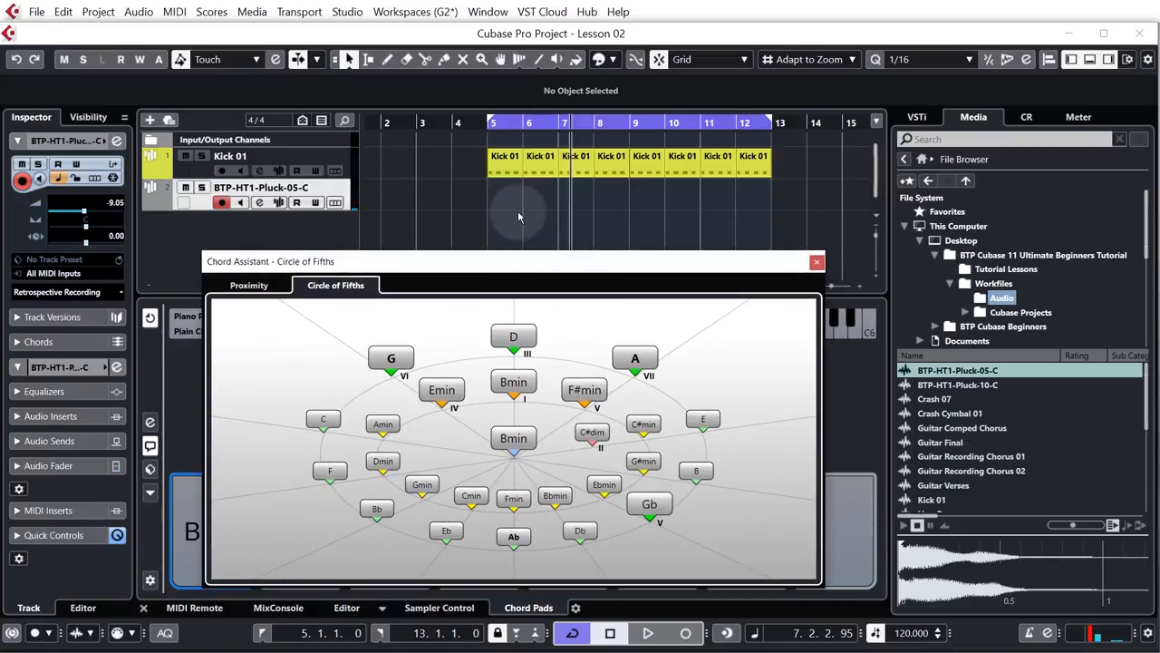
pyautogui.moveTo(515, 197)
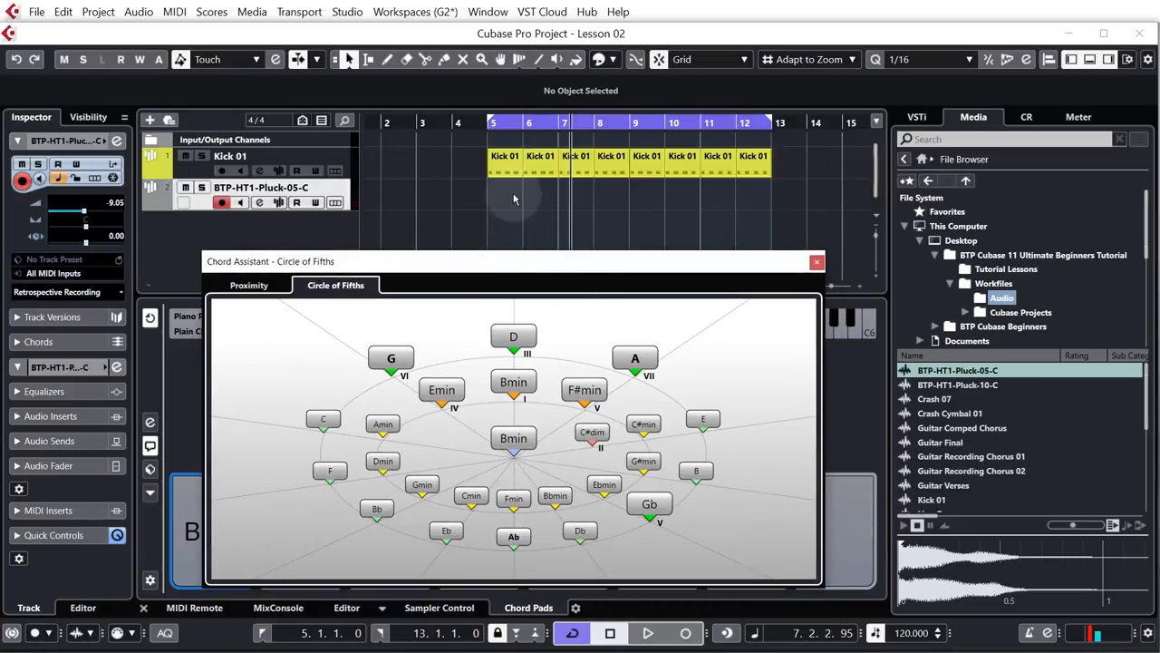
# Step: Switch the Chord Assistant to the Proximity layout and back to Circle of Fifths around Bmin
pyautogui.click(248, 285)
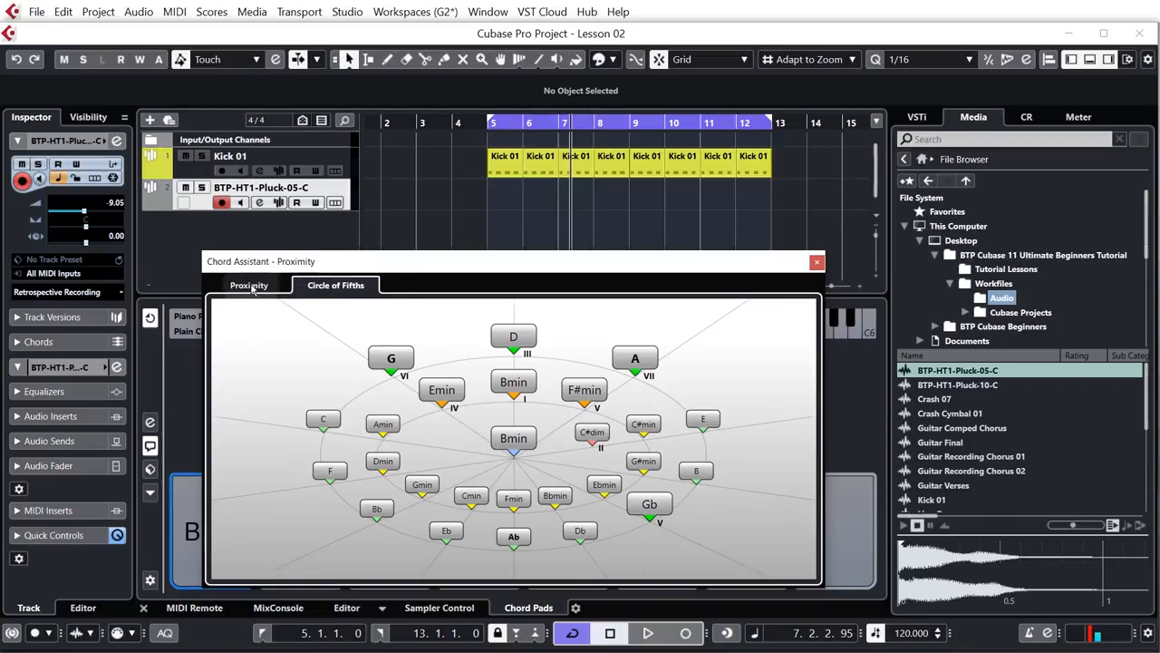
pyautogui.click(249, 285)
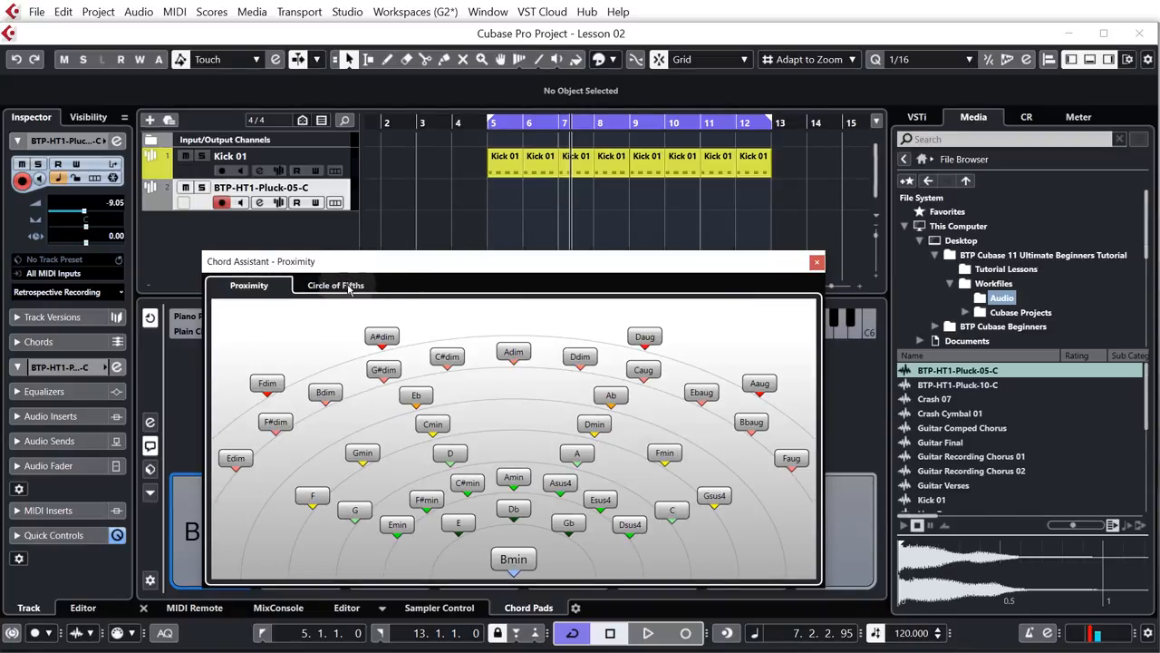
pyautogui.click(336, 284)
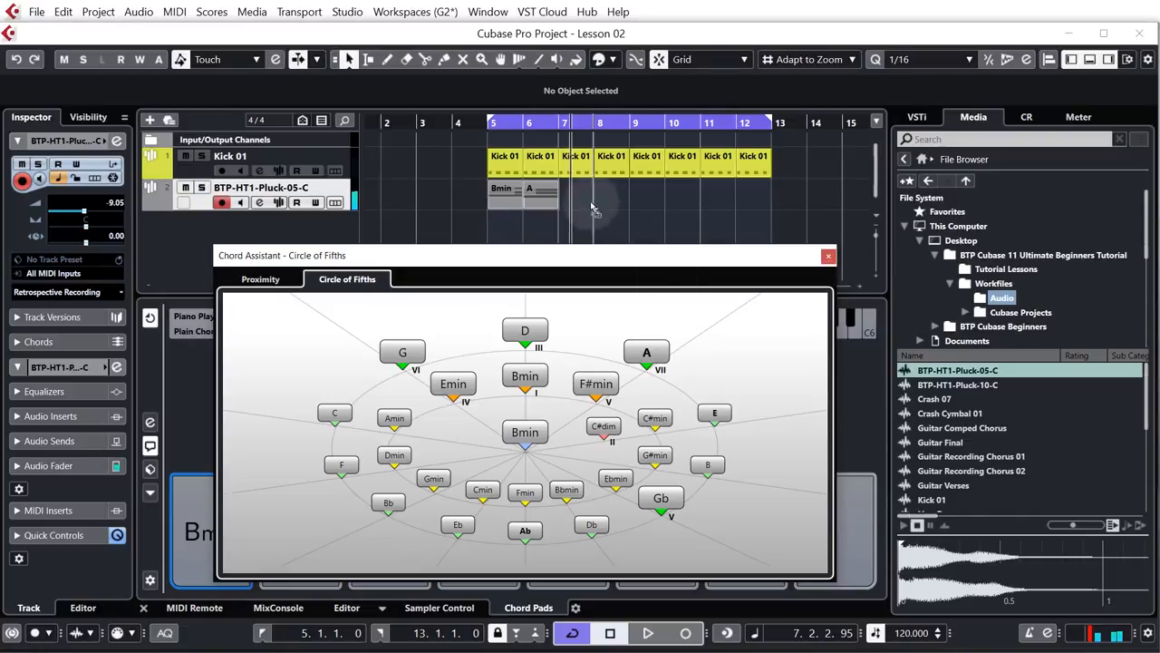
# Step: Place the chord following Bmin onto the Pluck track and close the Chord Assistant
pyautogui.click(544, 196)
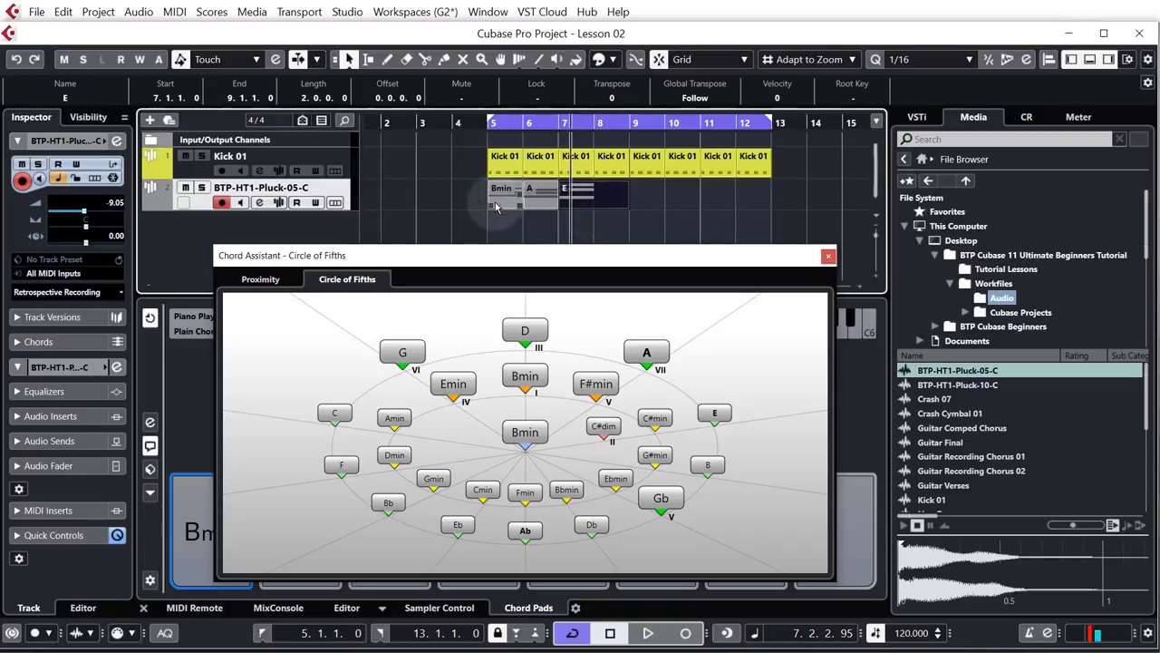
pyautogui.moveTo(617, 207)
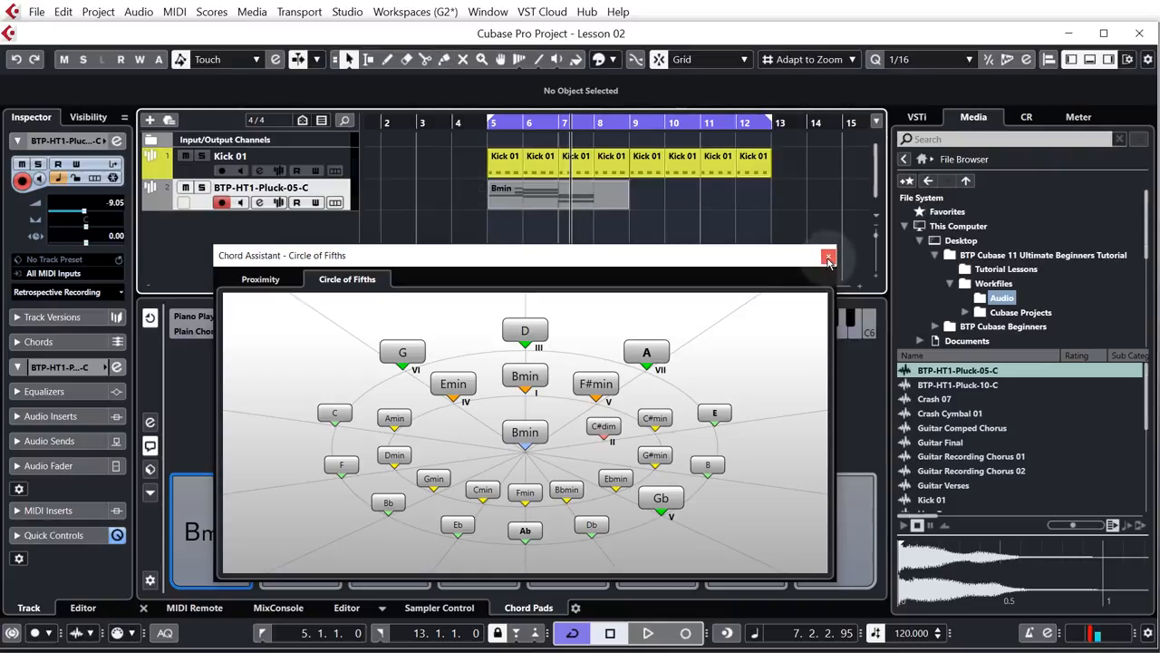
pyautogui.click(827, 255)
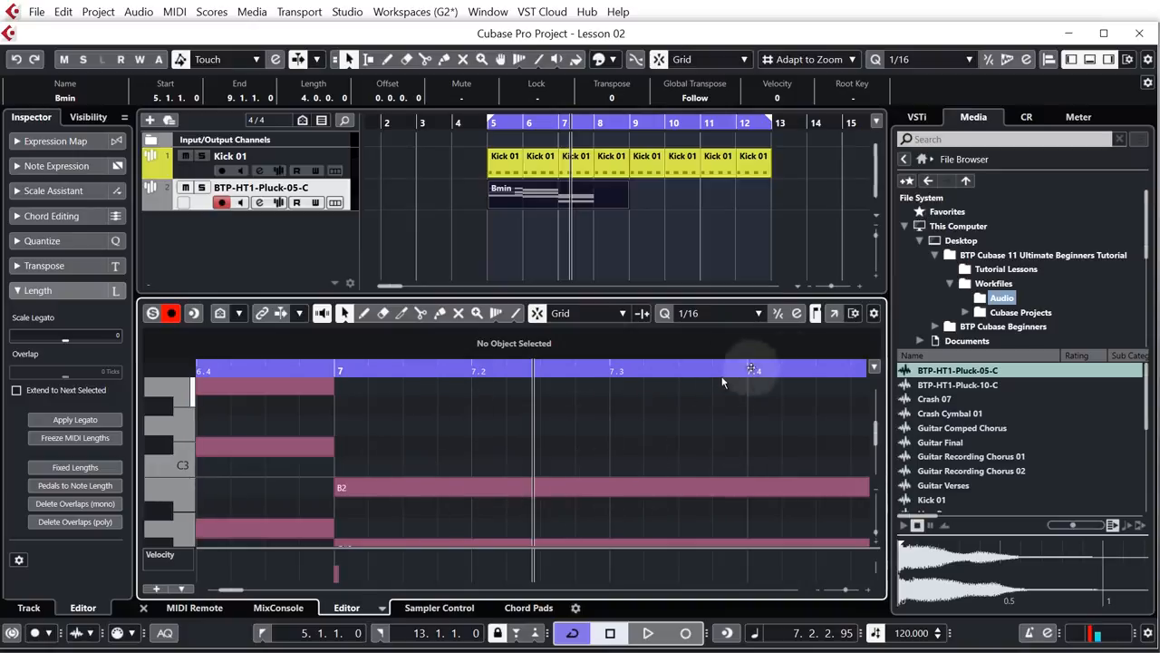
pyautogui.moveTo(834, 312)
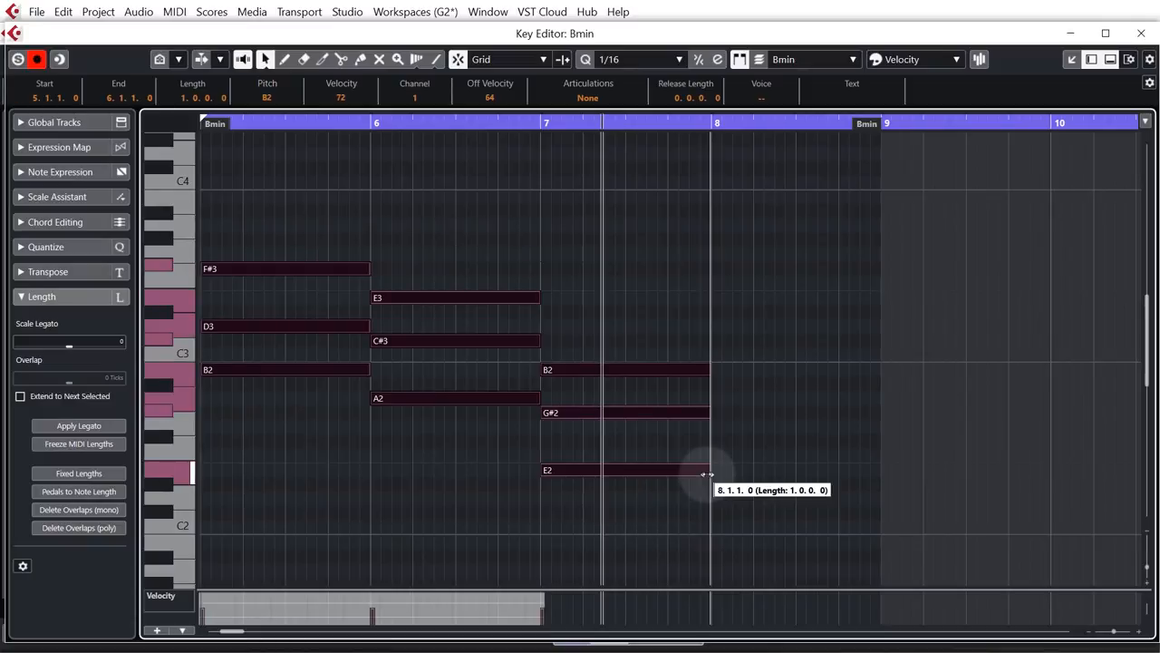
# Step: Shorten the bar-7 E2 chord note to a brief stab in the Key Editor
pyautogui.moveTo(711, 470); pyautogui.dragTo(620, 469)
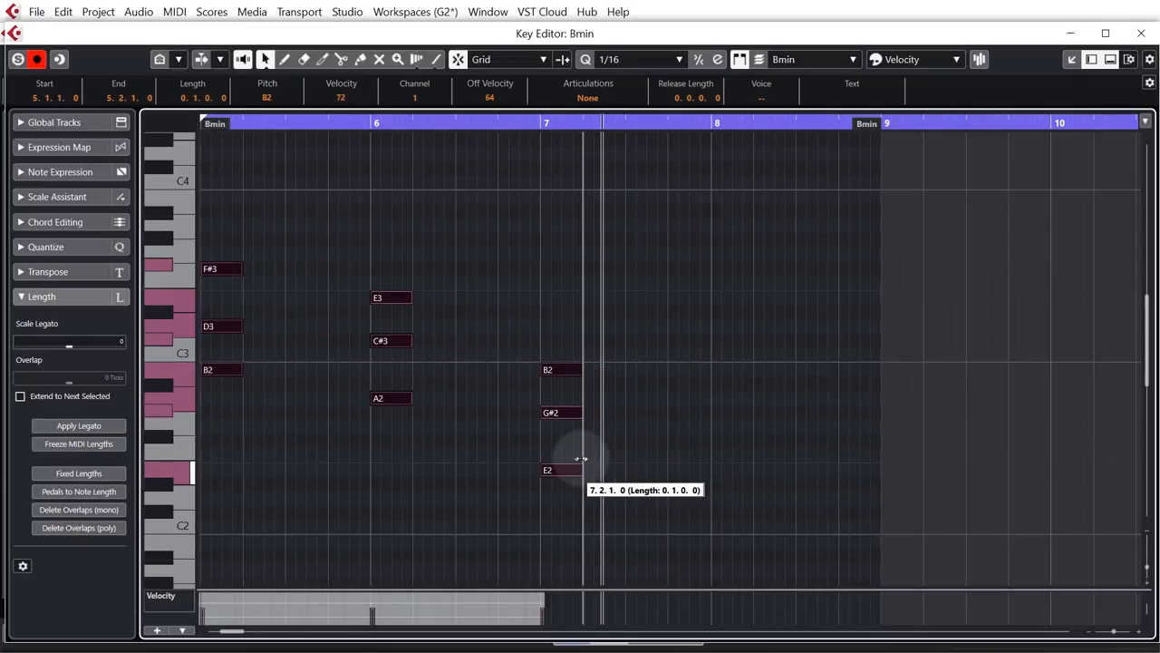
pyautogui.moveTo(290, 339)
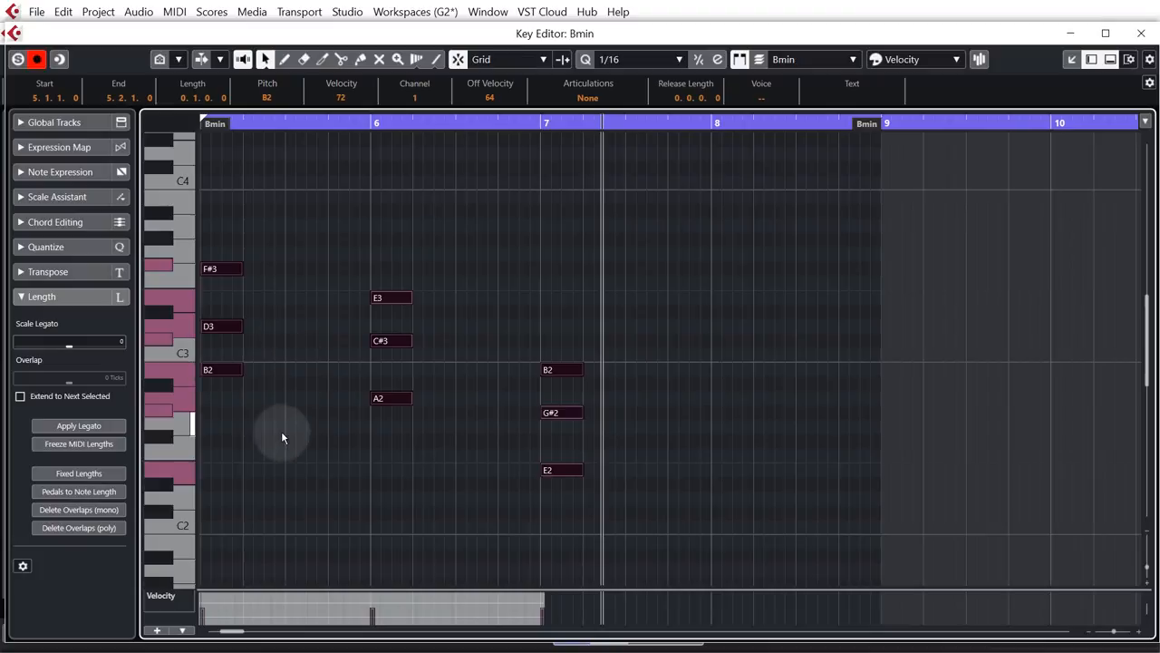
pyautogui.moveTo(381, 352)
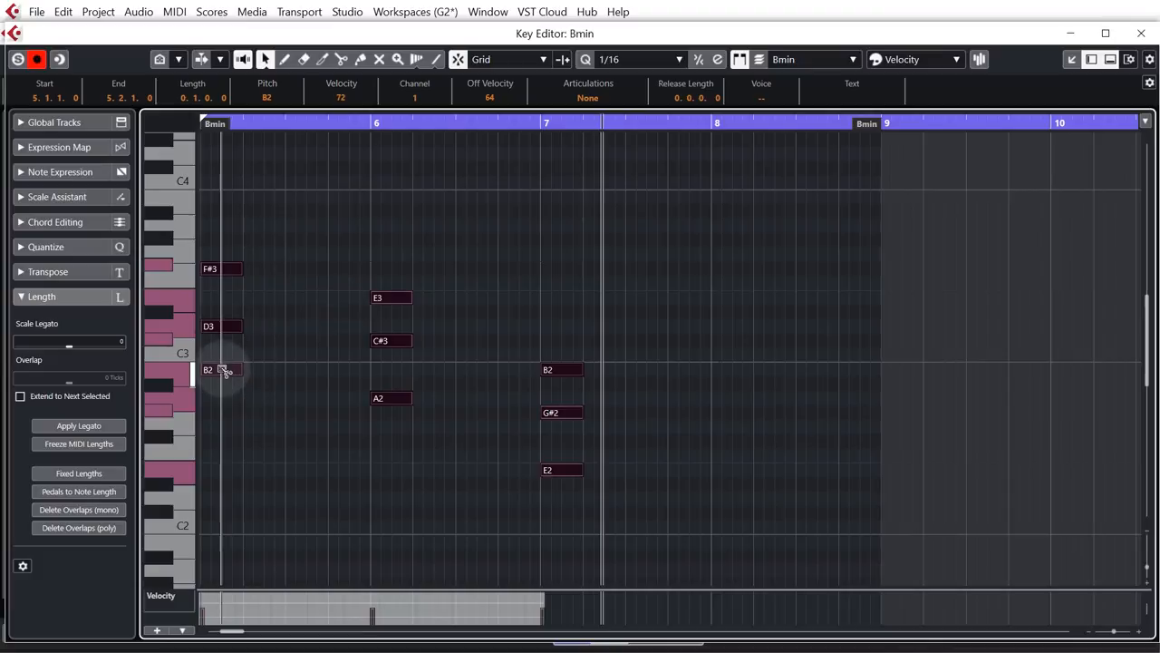
# Step: Copy the first two chords to bars 9–10, choosing Enlarge Part to fit them
pyautogui.moveTo(221, 370); pyautogui.dragTo(616, 375)
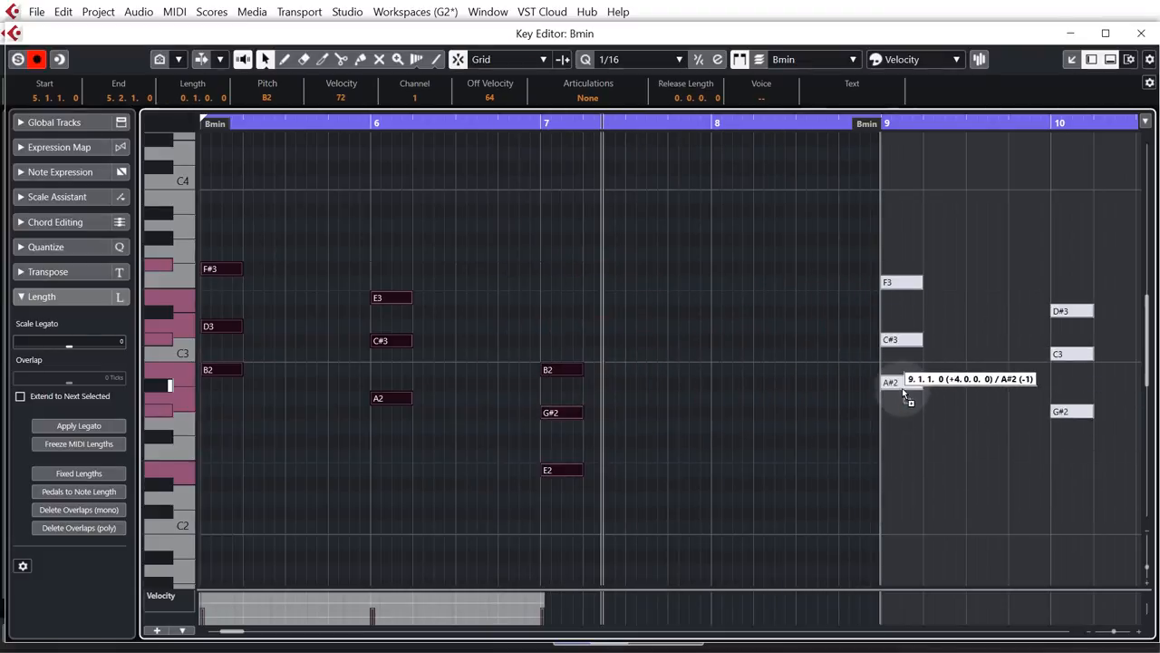
pyautogui.moveTo(903, 381); pyautogui.dragTo(903, 395)
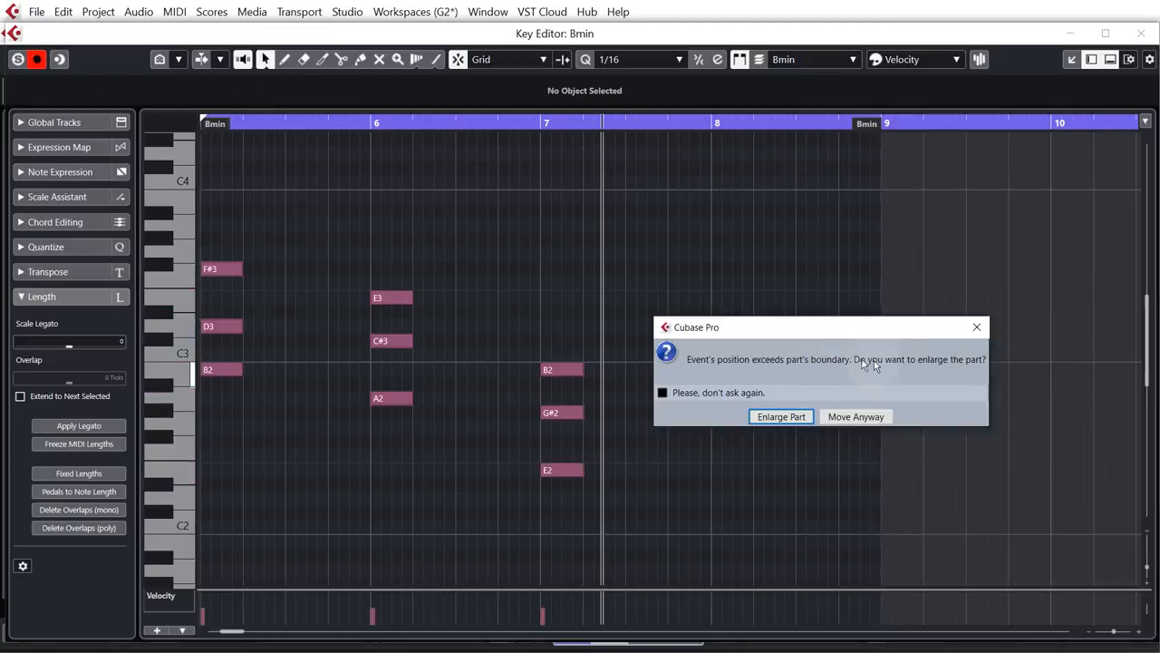
pyautogui.moveTo(782, 415)
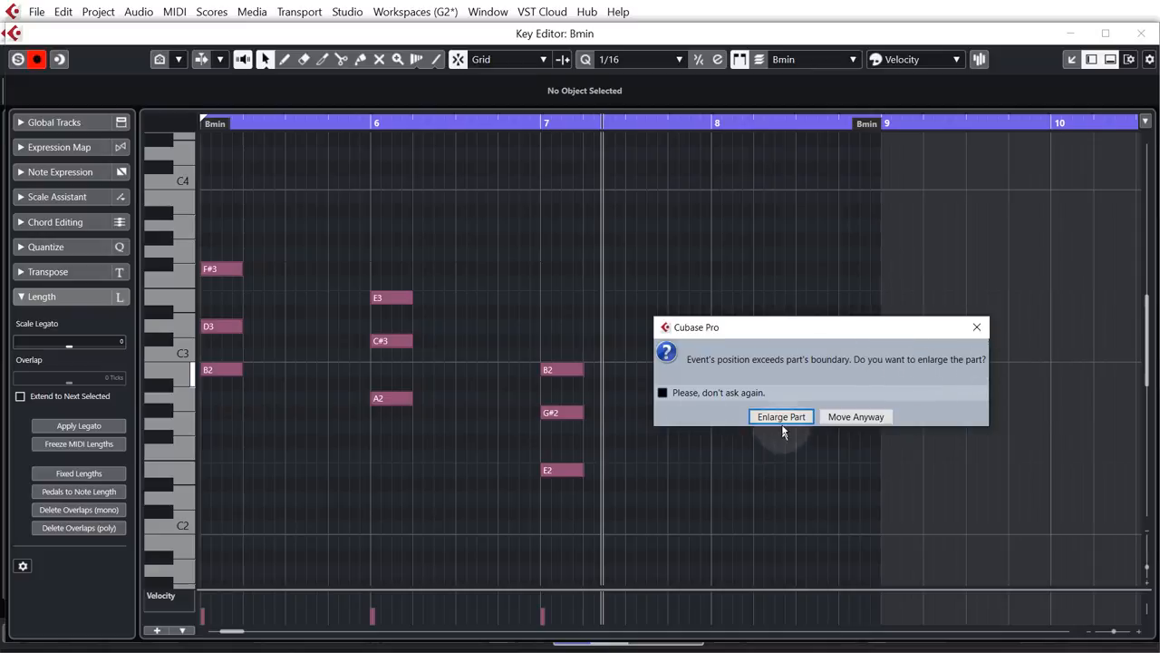
pyautogui.click(780, 415)
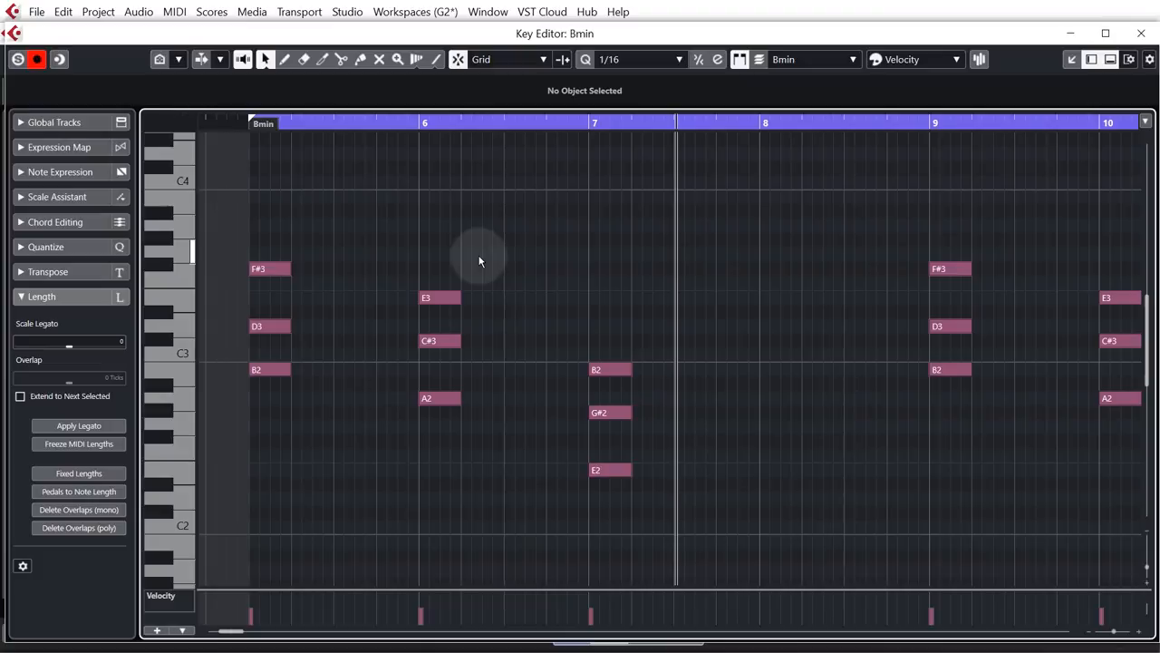
pyautogui.moveTo(863, 328)
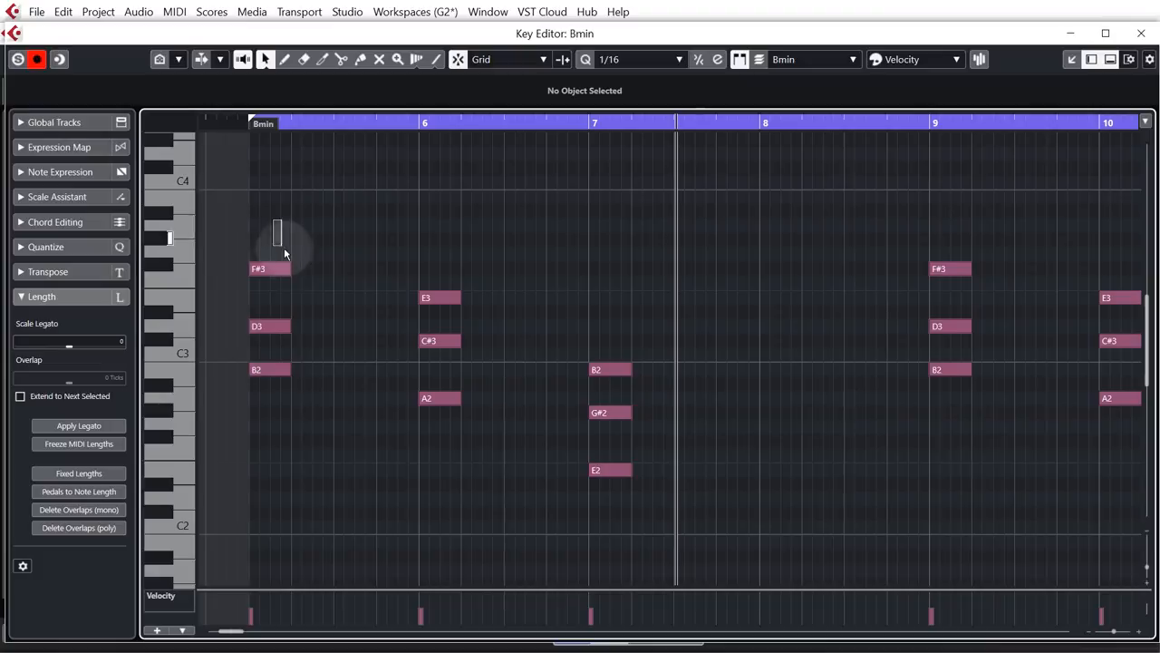
# Step: Select the upper chord notes in bars 5–7 to revoice them down an octave
pyautogui.moveTo(279, 226); pyautogui.dragTo(471, 300)
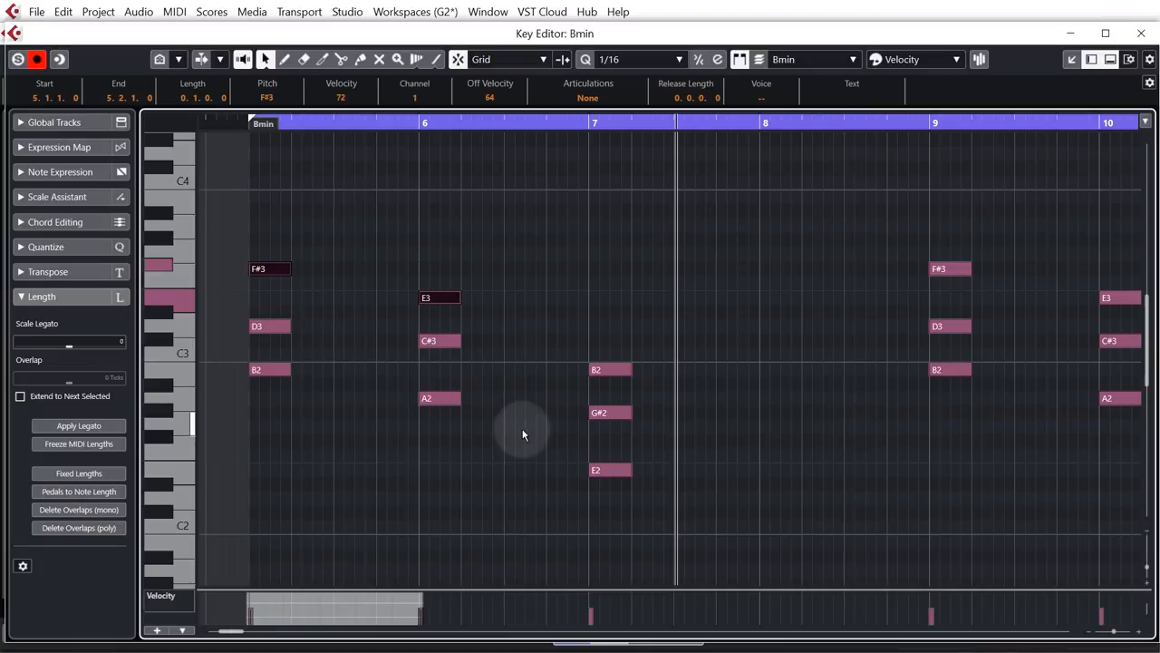
pyautogui.moveTo(518, 432)
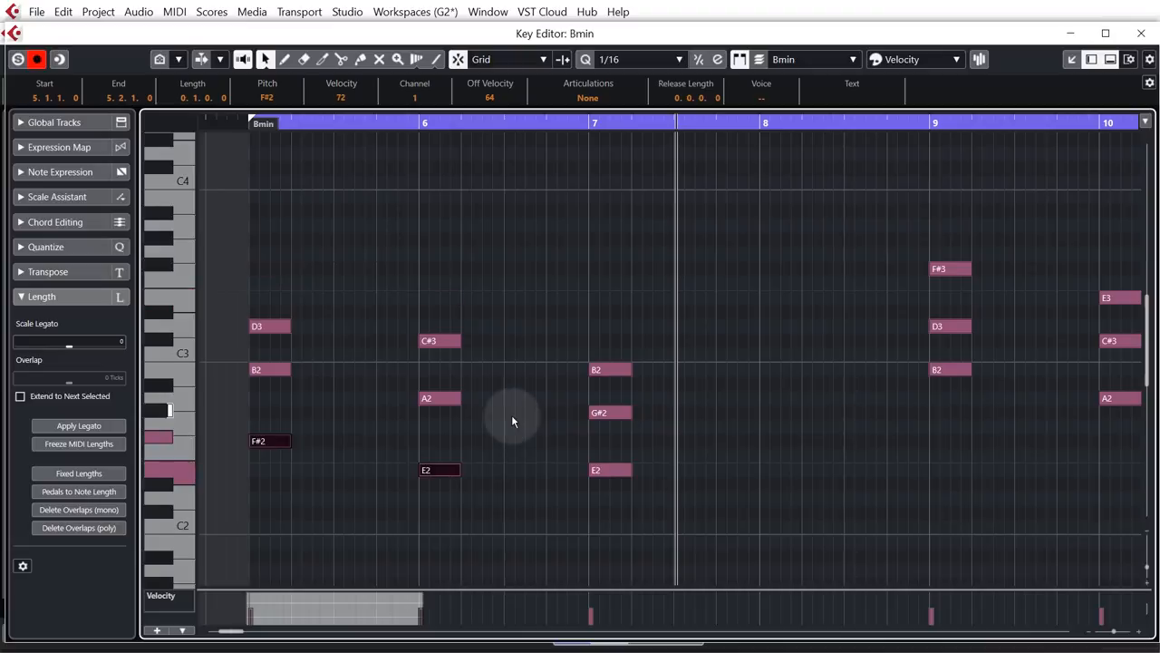
pyautogui.moveTo(238, 134)
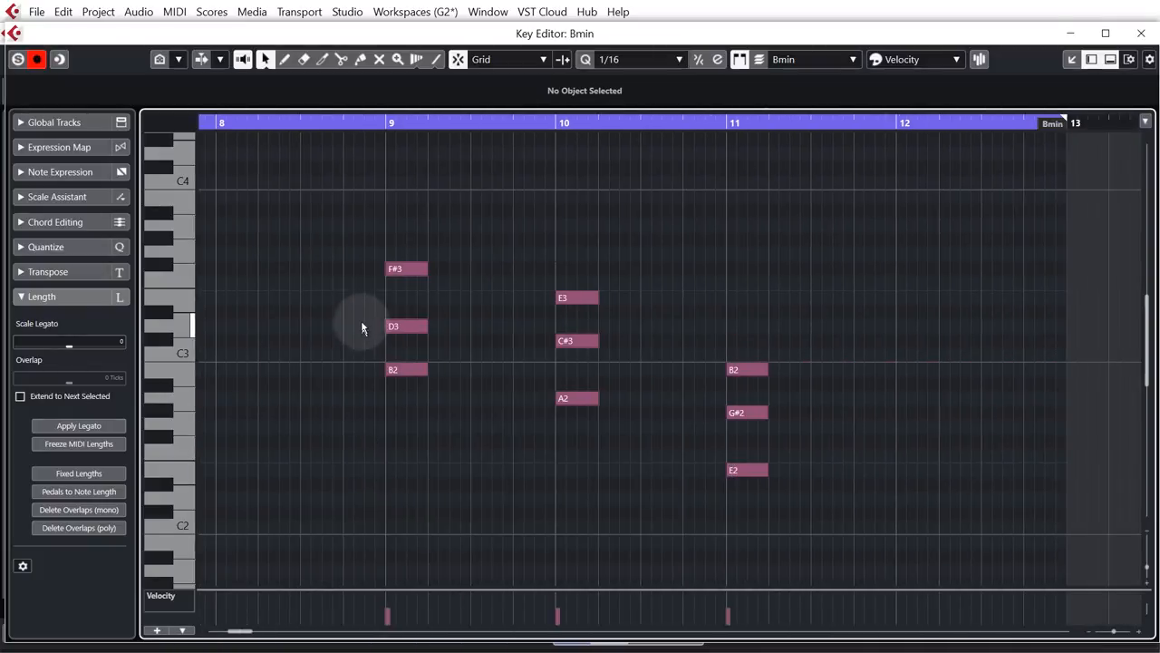
# Step: Move bar 11's G#2 up to G#3 and draw a short C#3 pickup before bar 9
pyautogui.click(406, 268)
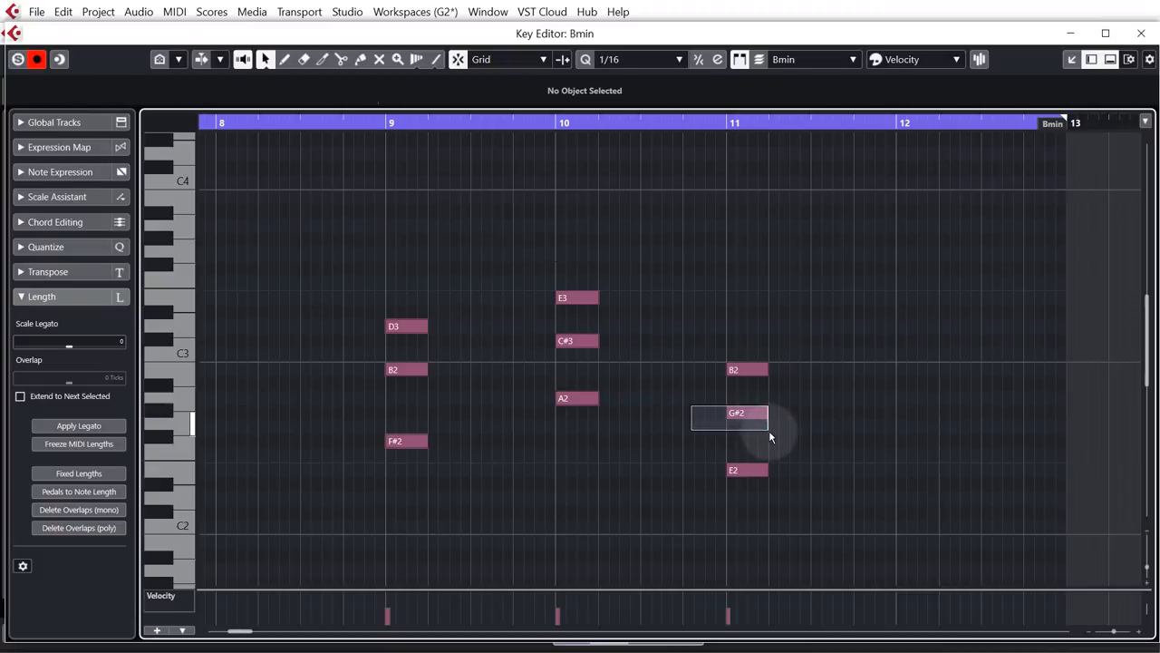
pyautogui.click(736, 414)
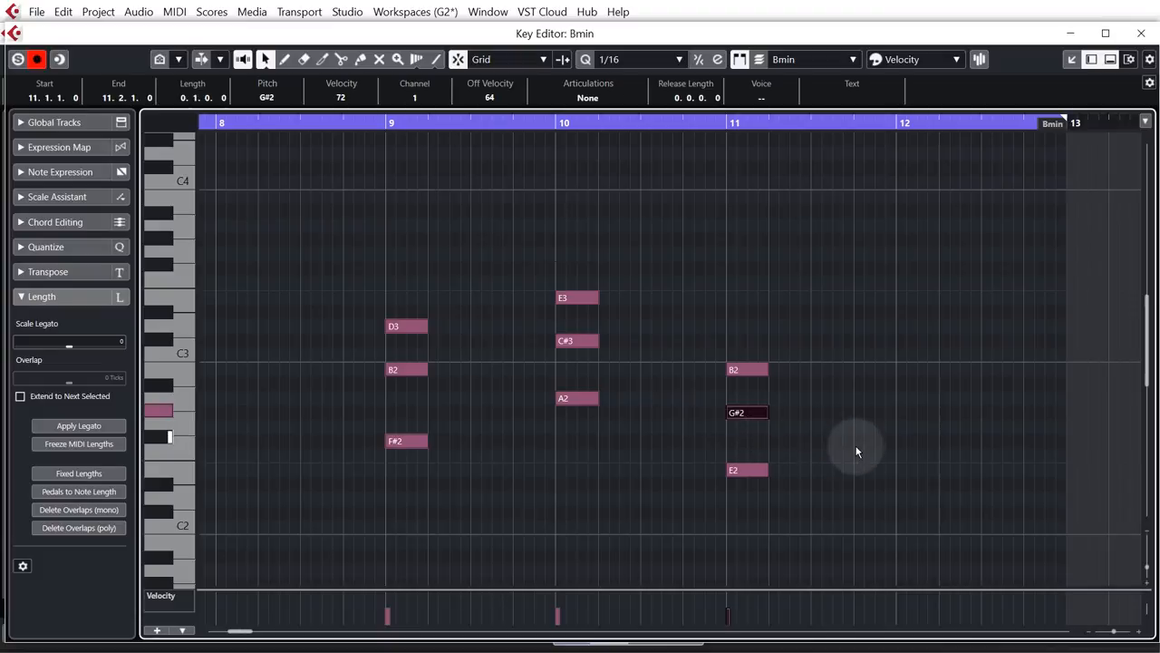
pyautogui.moveTo(747, 414); pyautogui.dragTo(747, 239)
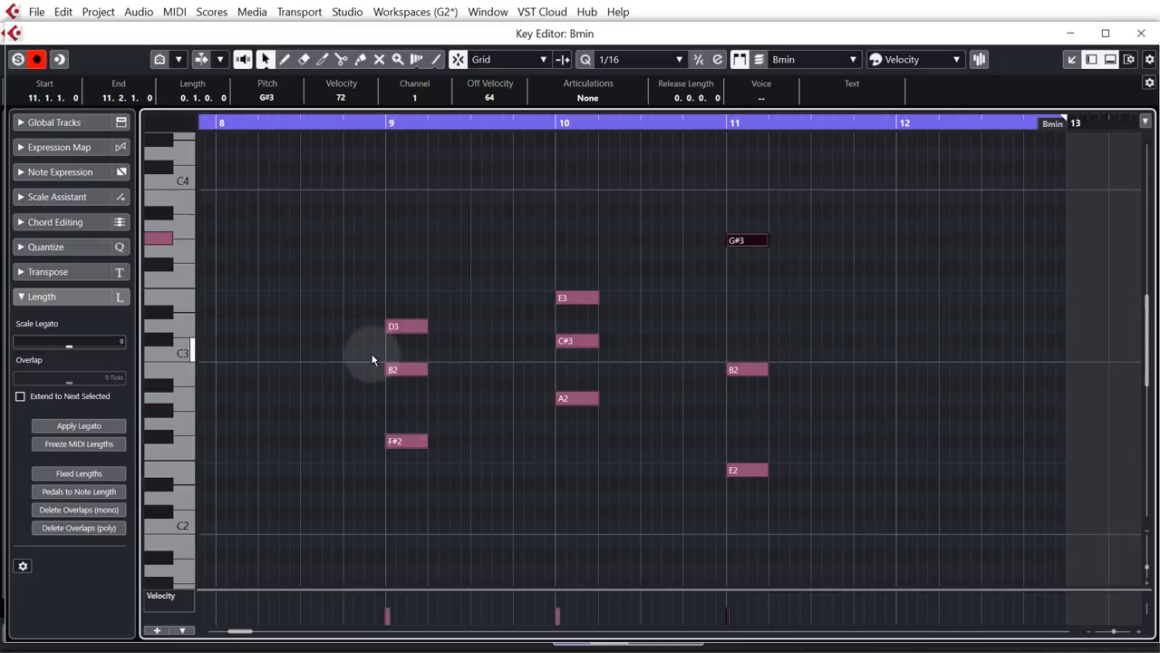
pyautogui.moveTo(352, 346)
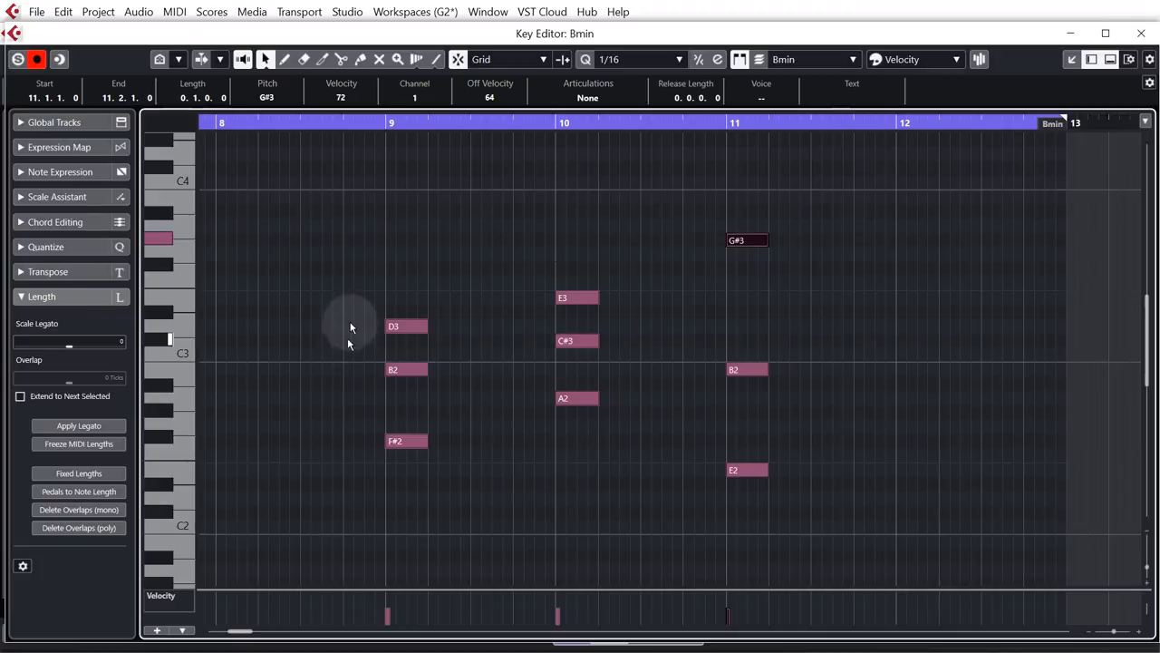
pyautogui.moveTo(332, 346)
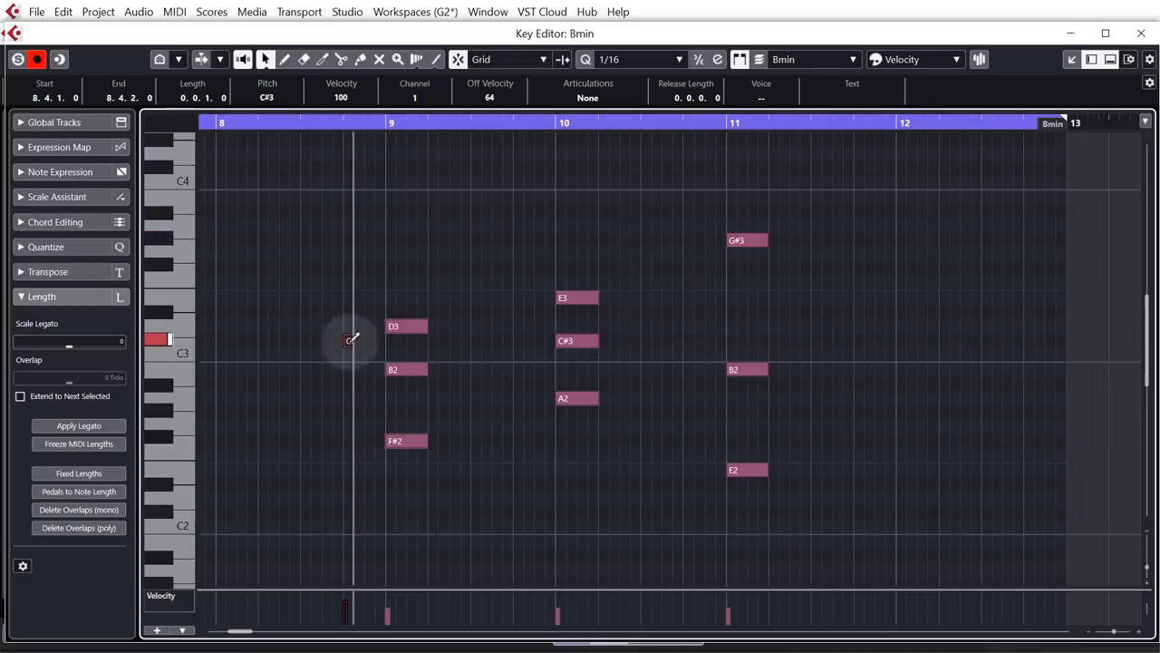
pyautogui.click(359, 341)
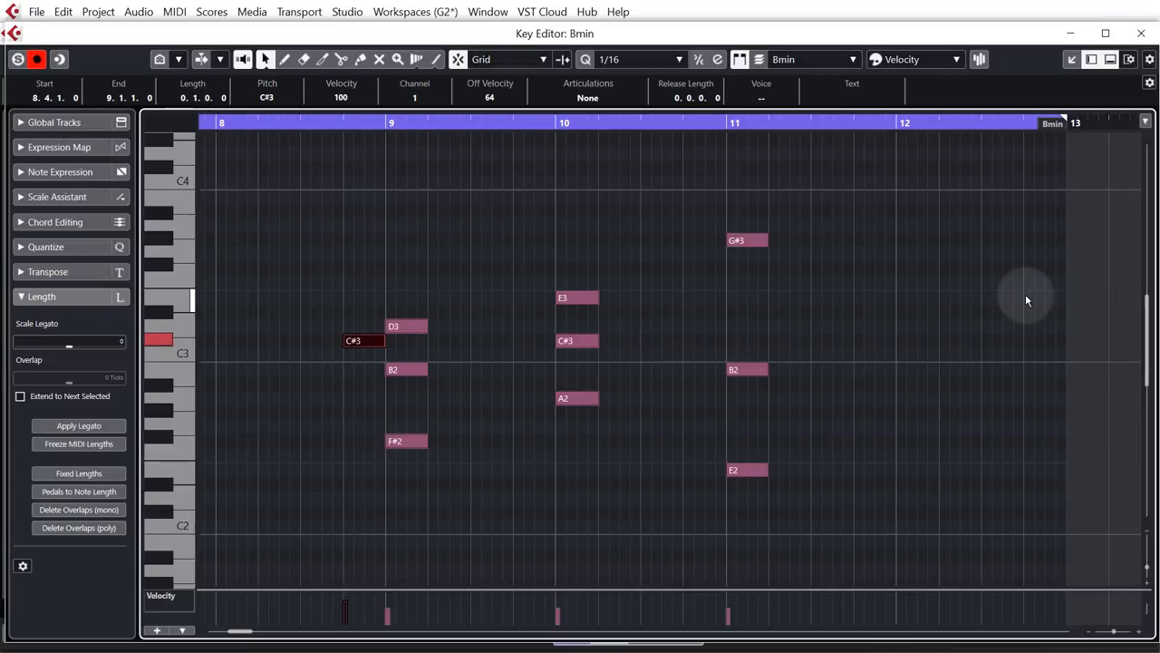
pyautogui.click(1030, 297)
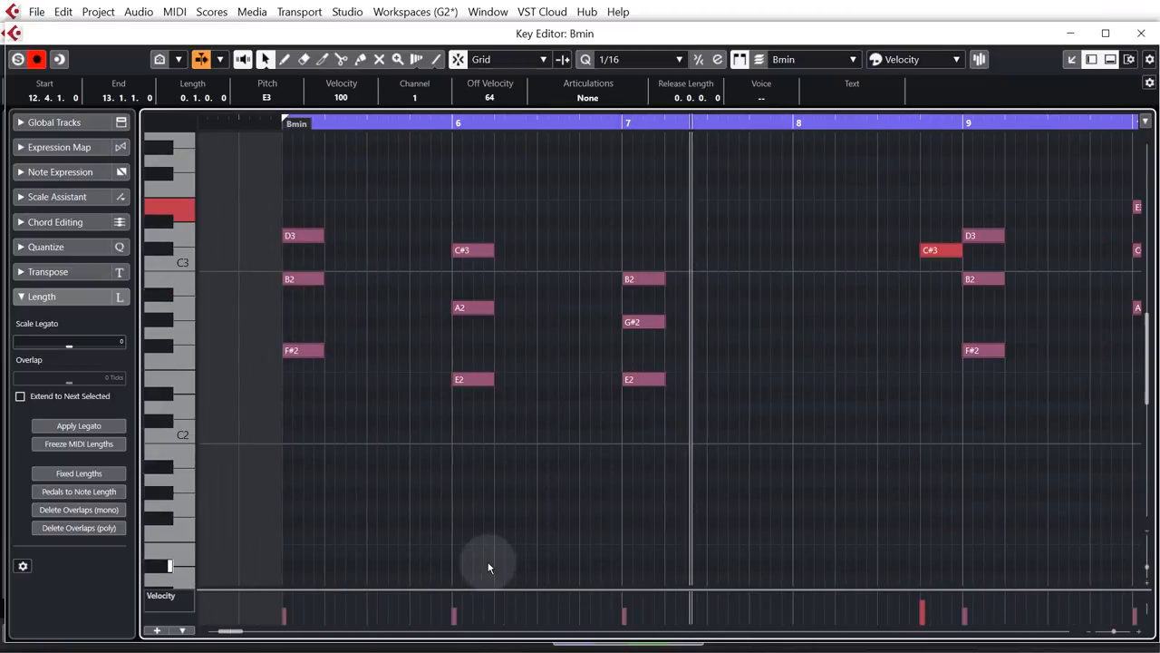
# Step: Scroll right toward the end of the part around bar 12
pyautogui.hscroll(3)
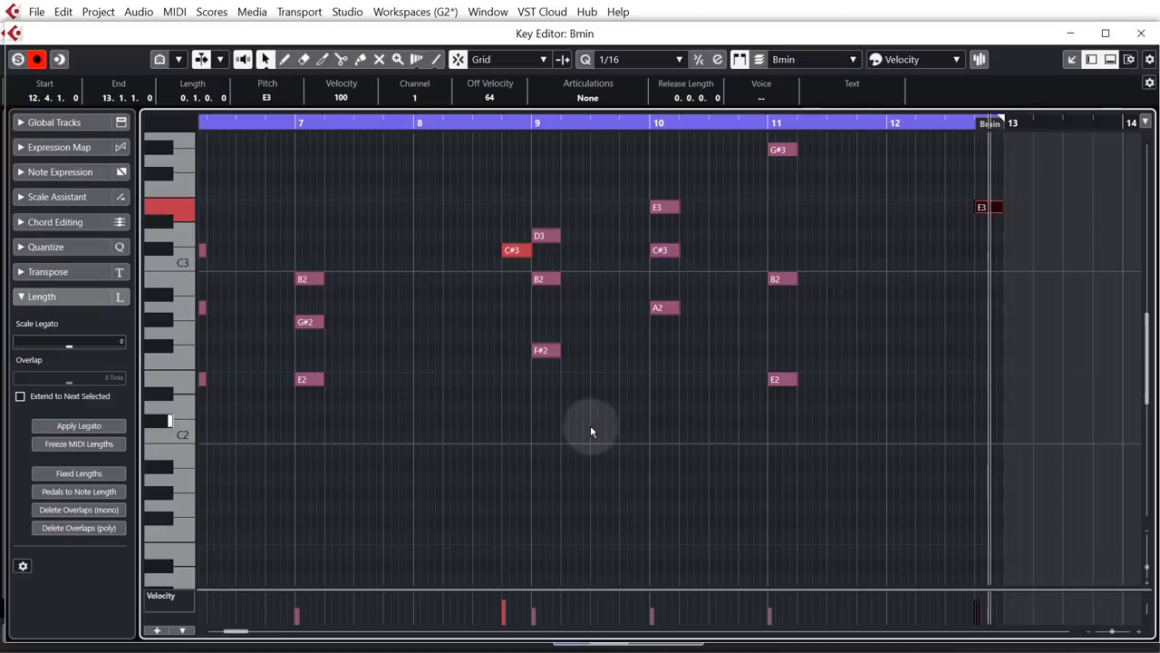
pyautogui.moveTo(635, 441)
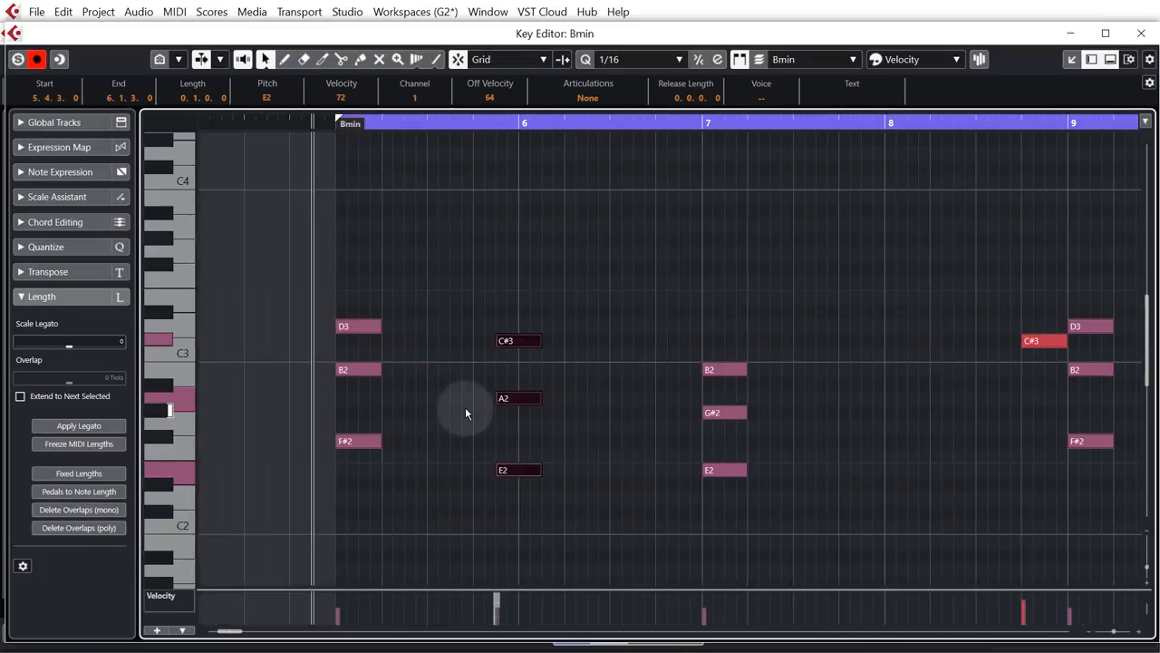
# Step: Shift the bar 10 chord slightly left so it sits just before the barline
pyautogui.hscroll(3)
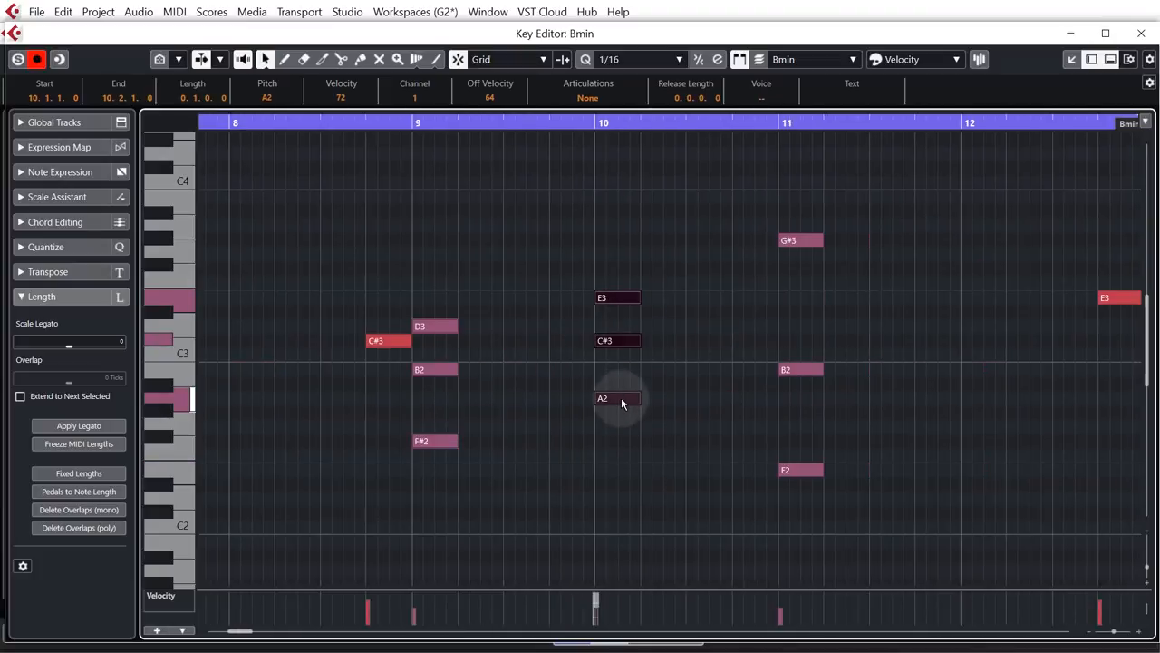
pyautogui.moveTo(620, 399); pyautogui.dragTo(596, 399)
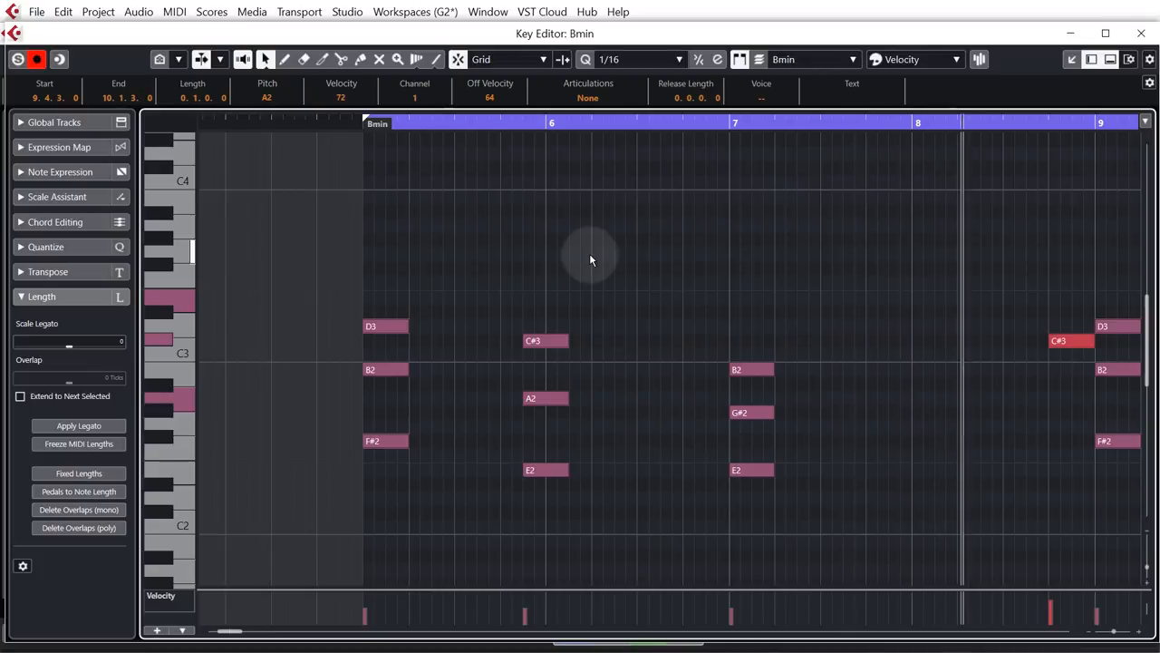
pyautogui.hscroll(3)
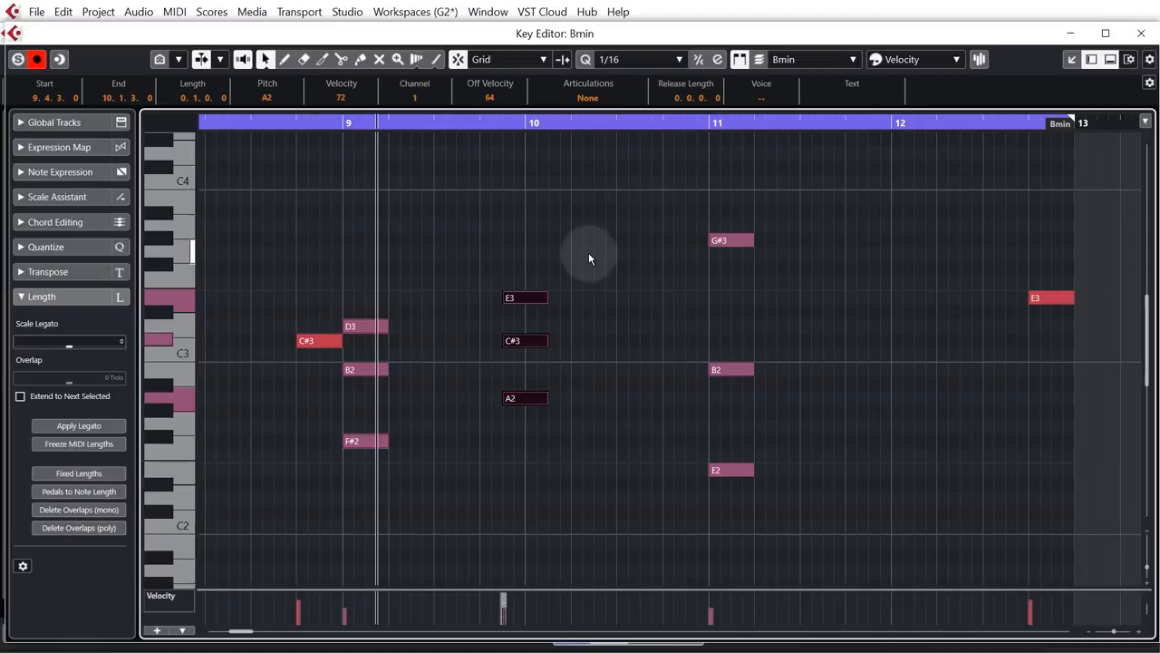
pyautogui.moveTo(675, 408)
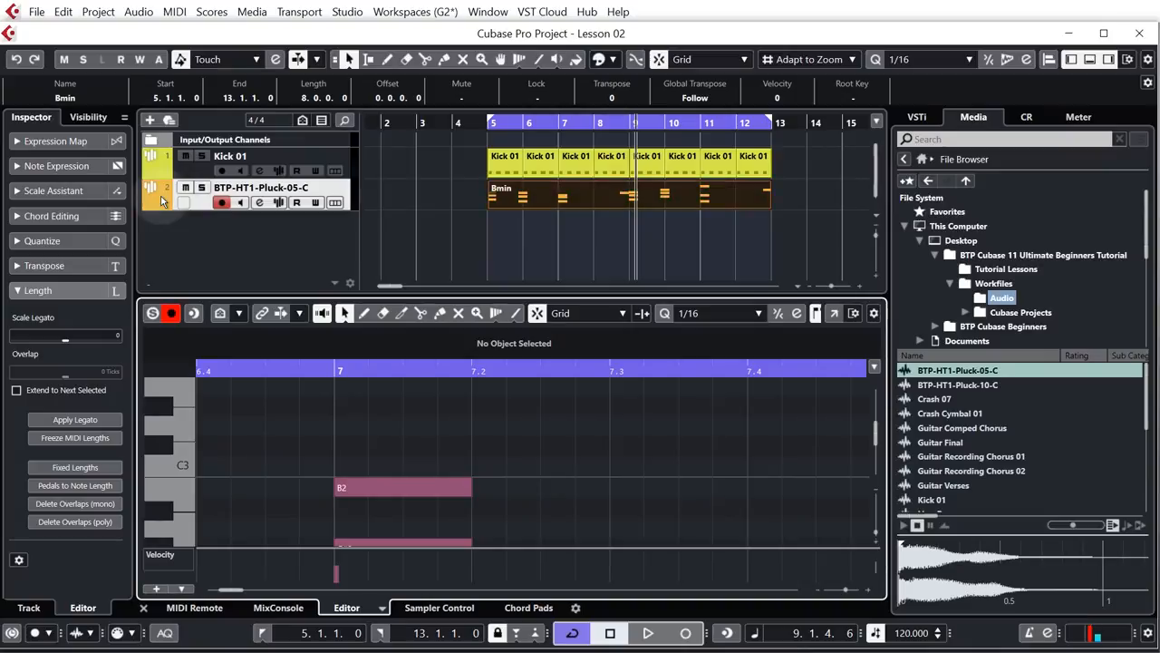
# Step: Colour the sampler track beside the kick pink and rename it 'Pluck 01'
pyautogui.click(161, 196)
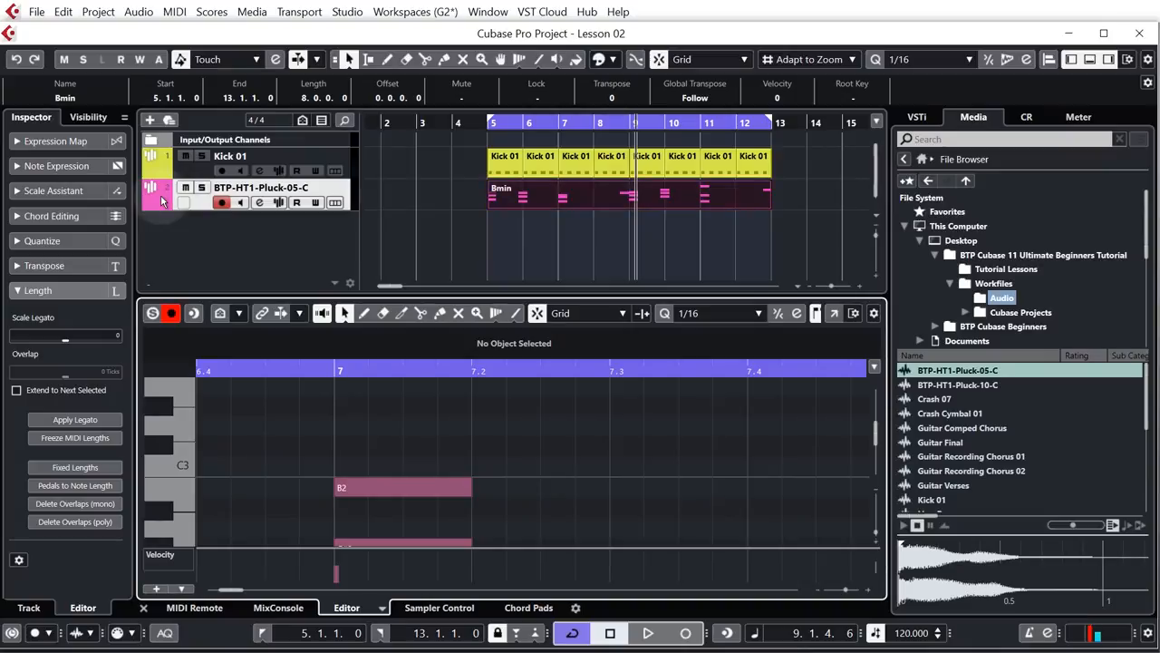
pyautogui.click(261, 187)
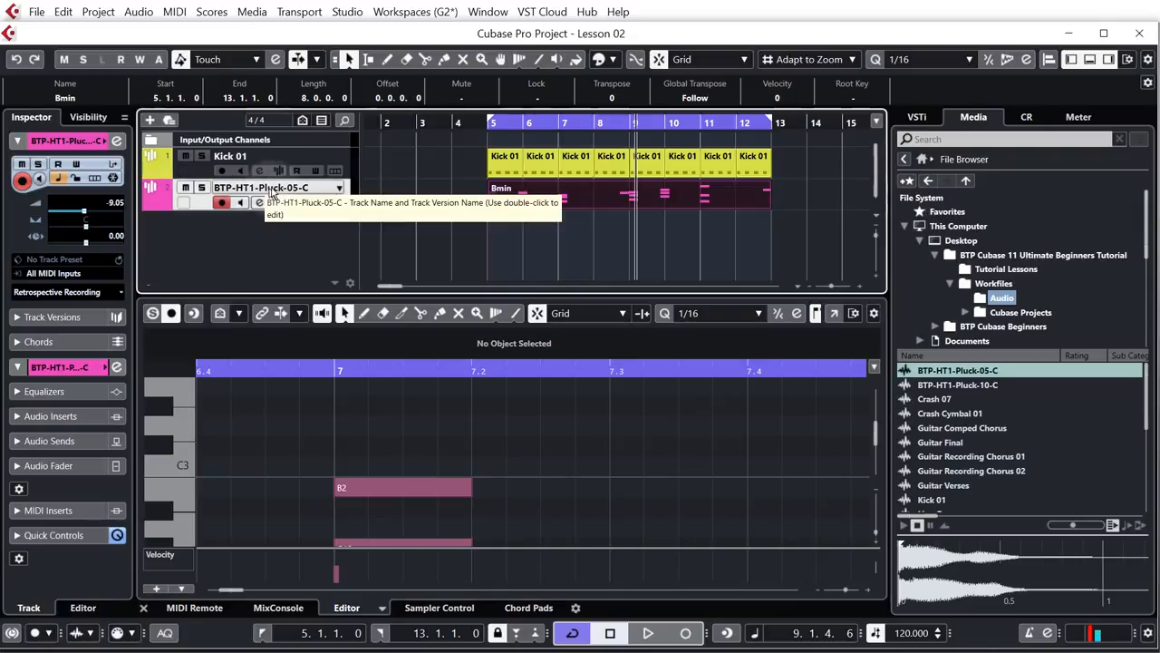
pyautogui.doubleClick(263, 187)
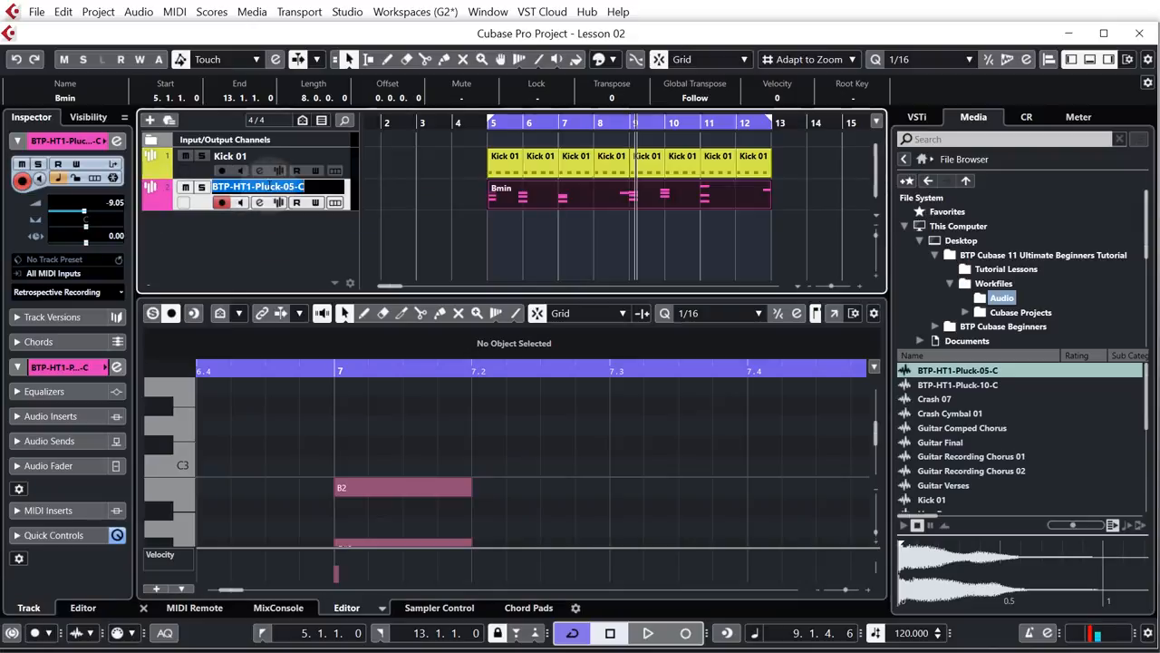
pyautogui.write('Pluck 01')
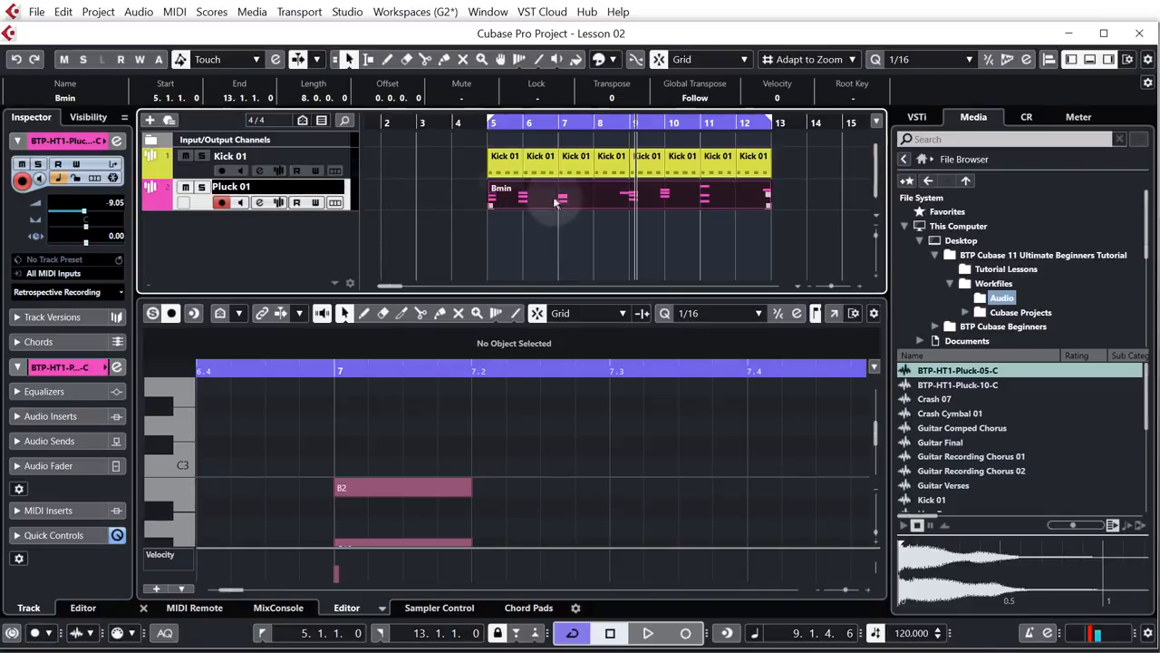
pyautogui.moveTo(450, 193)
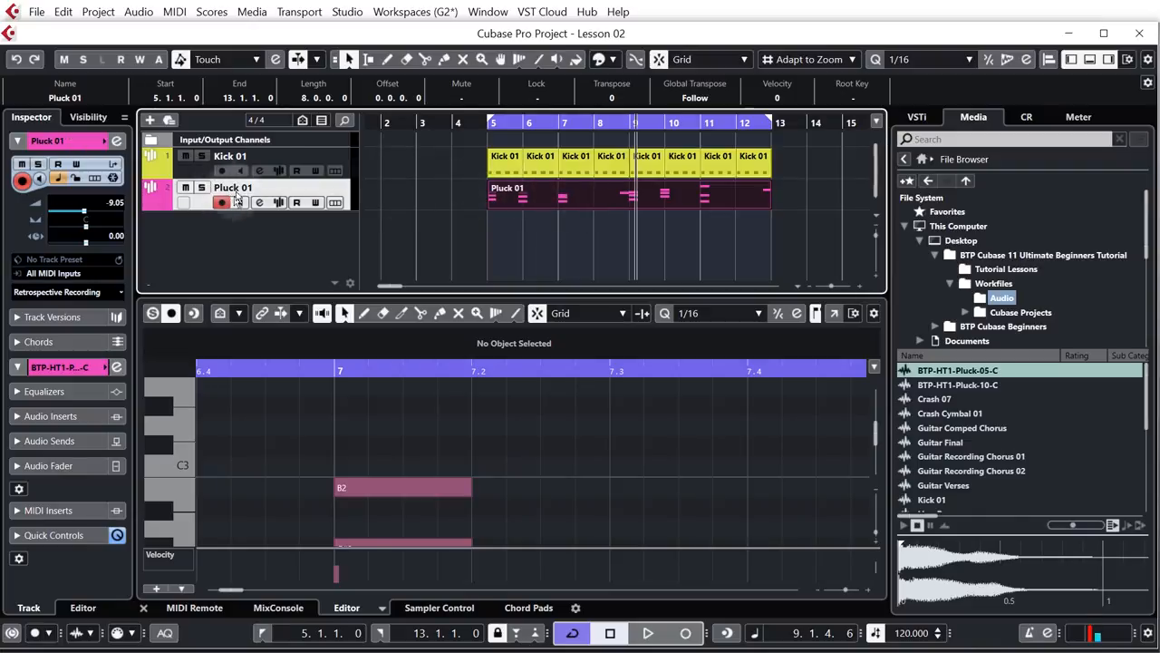
pyautogui.moveTo(272, 190)
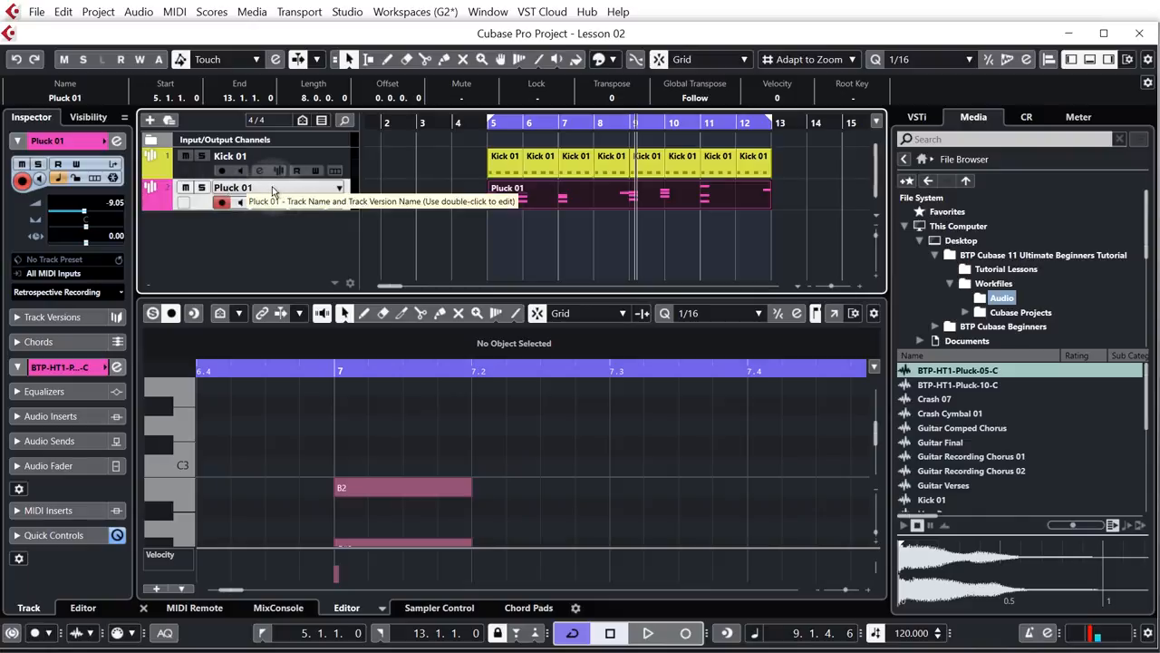